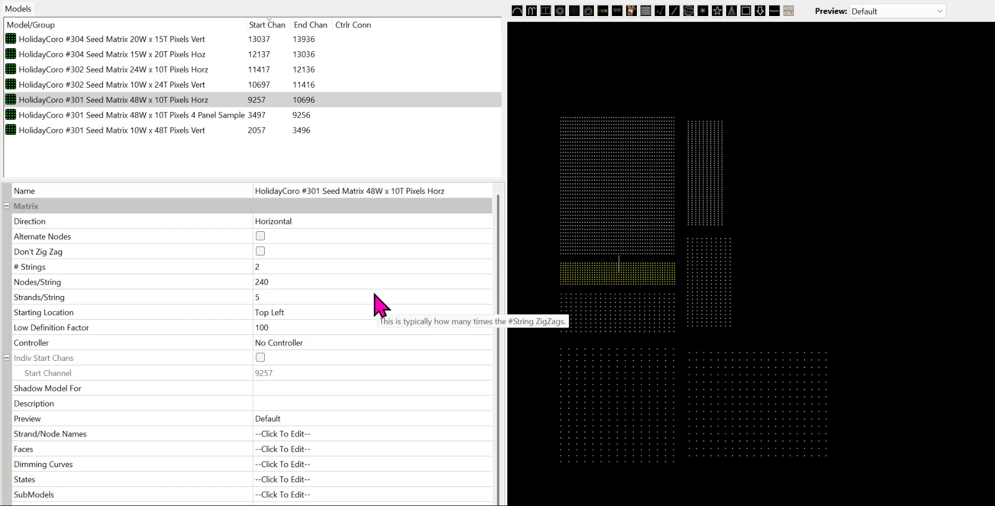
{"action": "mouse_move", "coordinate": [82, 57]}
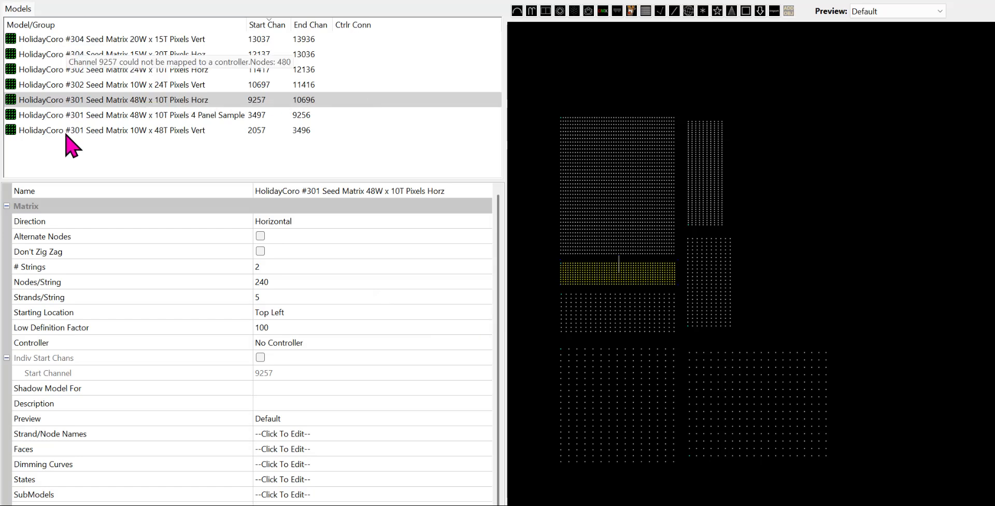
{"action": "mouse_move", "coordinate": [73, 138]}
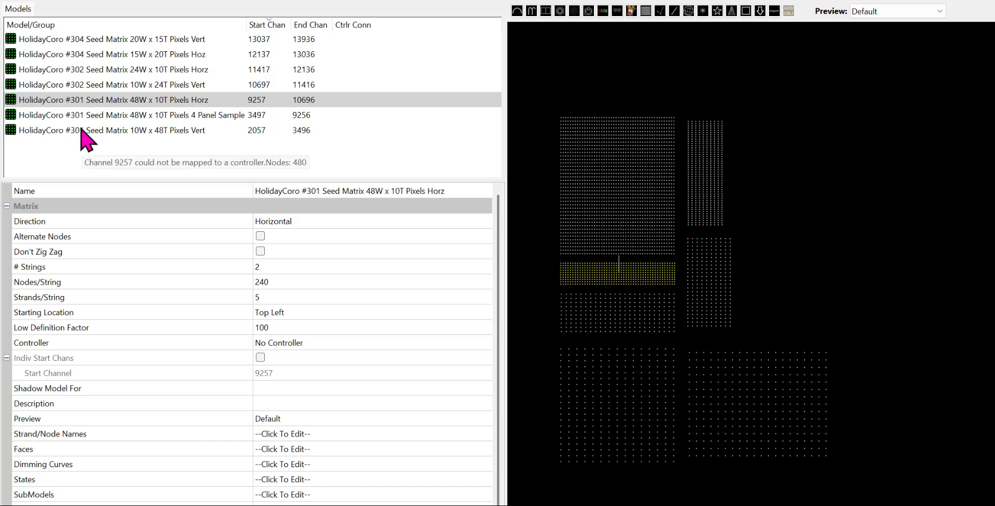
{"action": "mouse_move", "coordinate": [64, 136]}
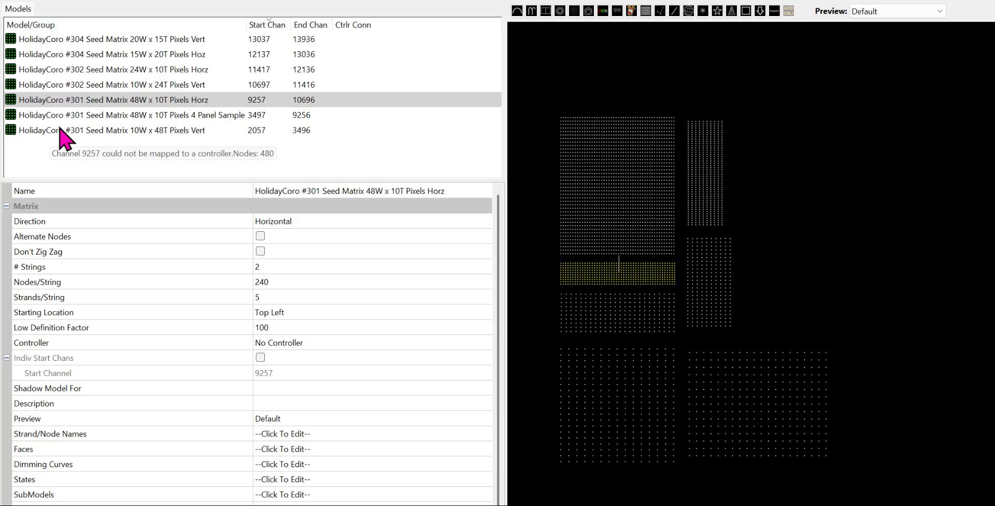
{"action": "mouse_move", "coordinate": [323, 130]}
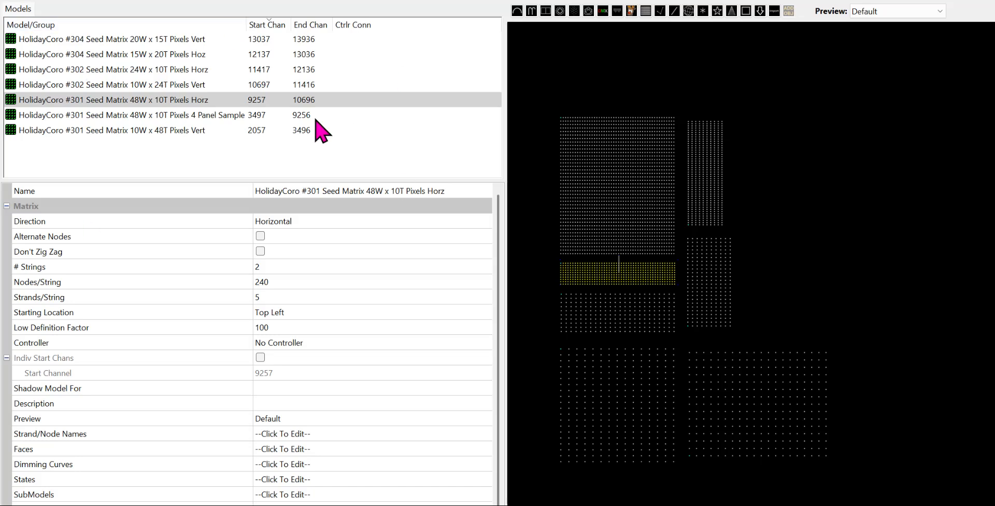
{"action": "mouse_move", "coordinate": [640, 135]}
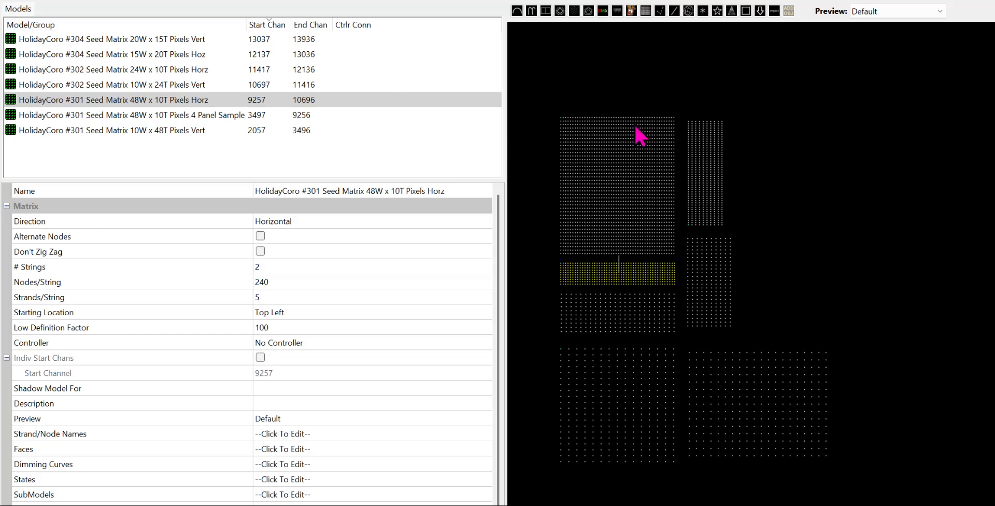
{"action": "mouse_move", "coordinate": [602, 462]}
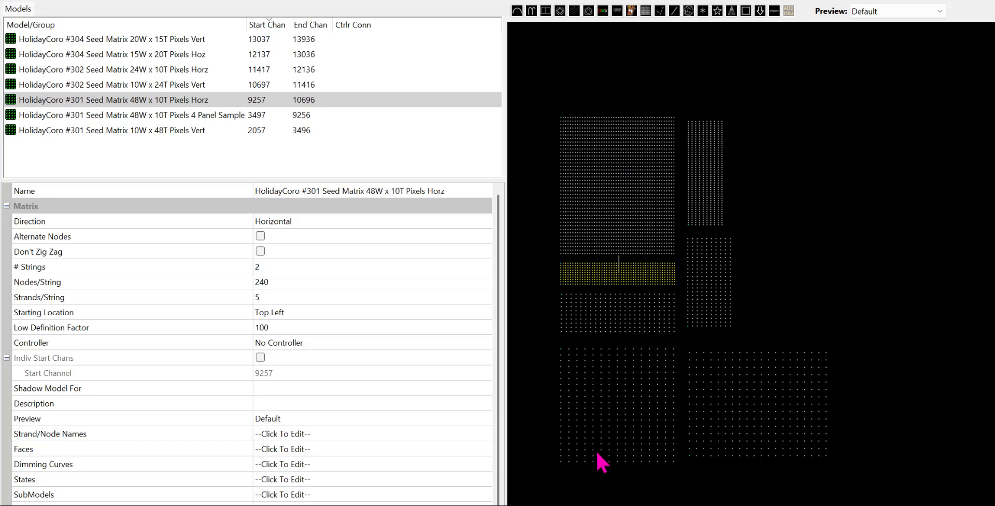
{"action": "mouse_move", "coordinate": [786, 162]}
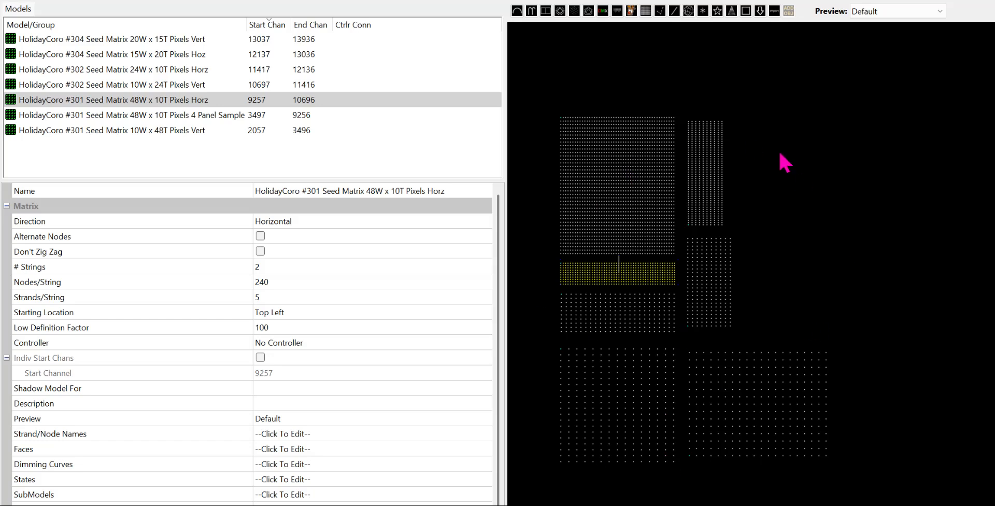
Add and delete a test matrix, then open the #301 48W x 10T Horz model's wiring view
{"action": "left_click", "coordinate": [646, 11]}
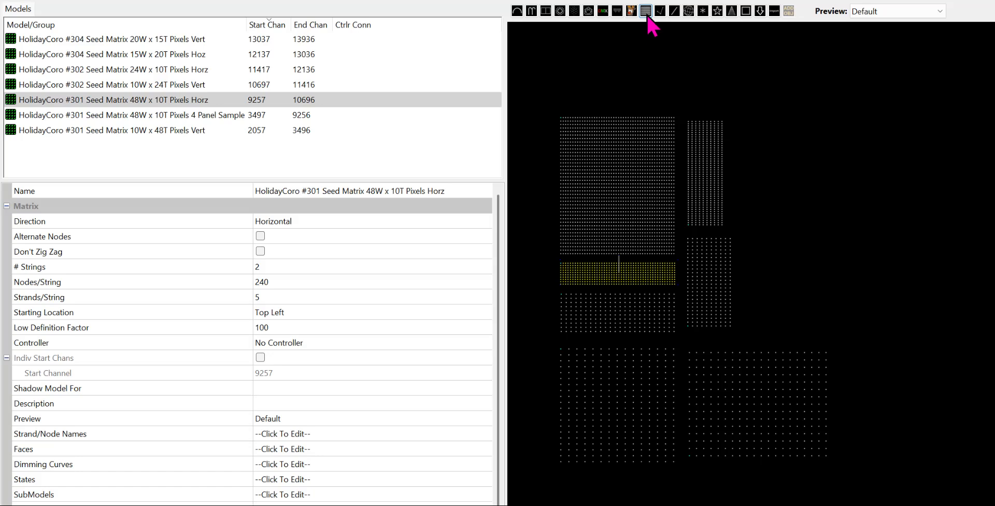
{"action": "left_click", "coordinate": [645, 11]}
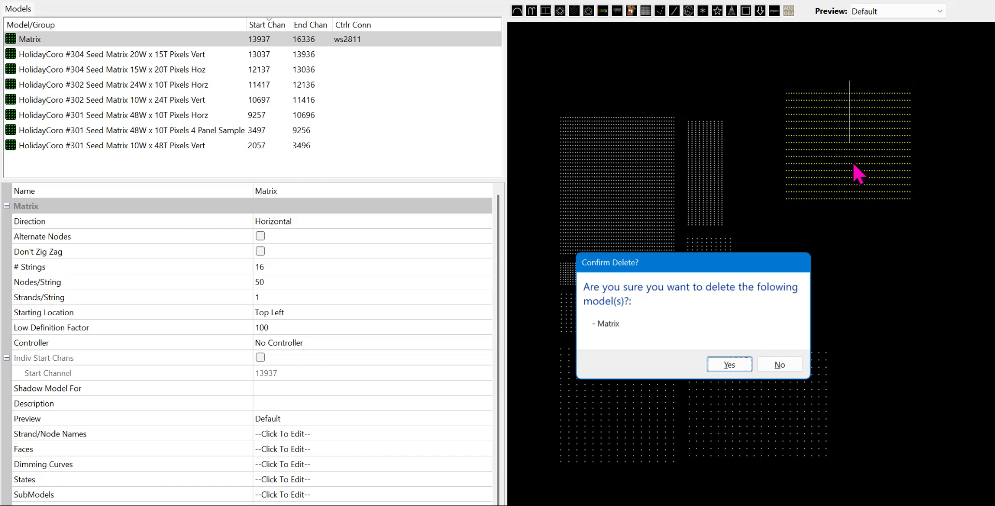
{"action": "left_click", "coordinate": [729, 364]}
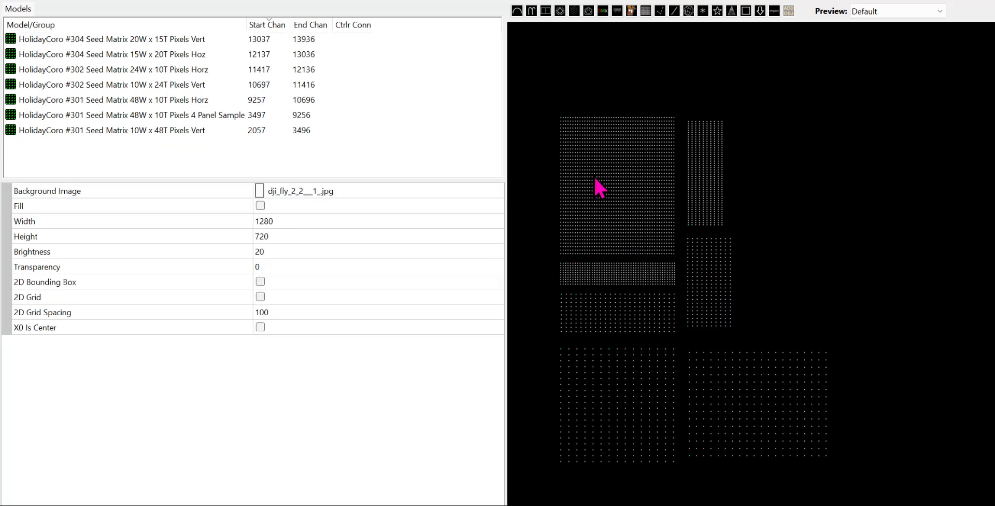
{"action": "mouse_move", "coordinate": [168, 84]}
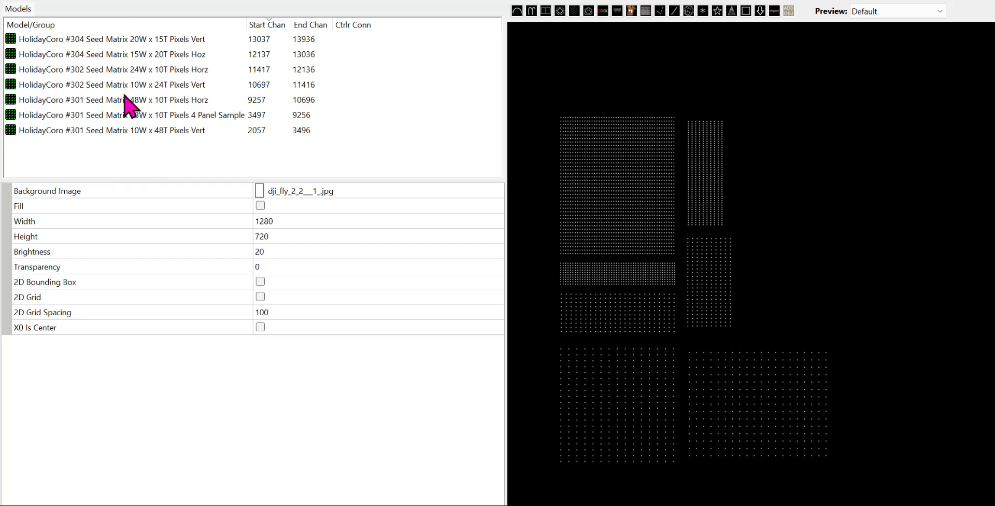
{"action": "left_click", "coordinate": [108, 100]}
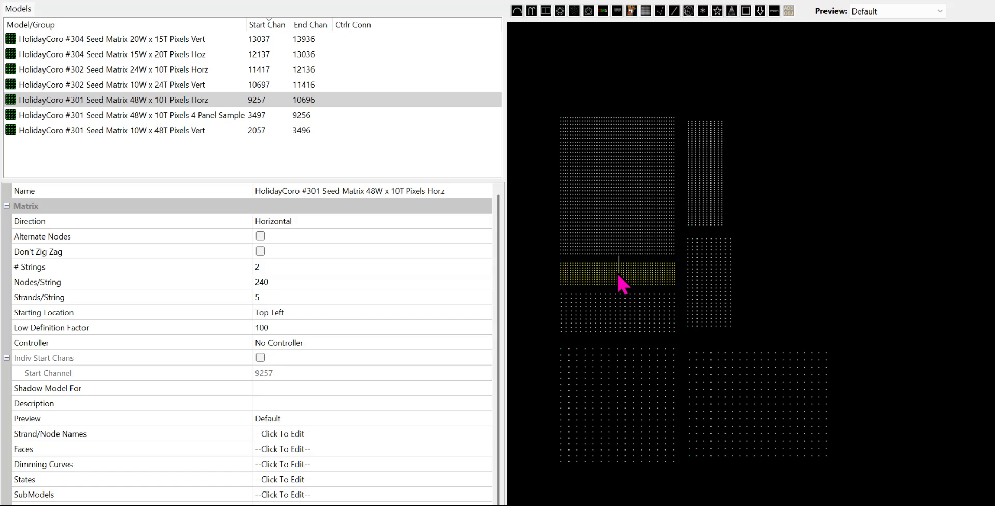
{"action": "right_click", "coordinate": [619, 273]}
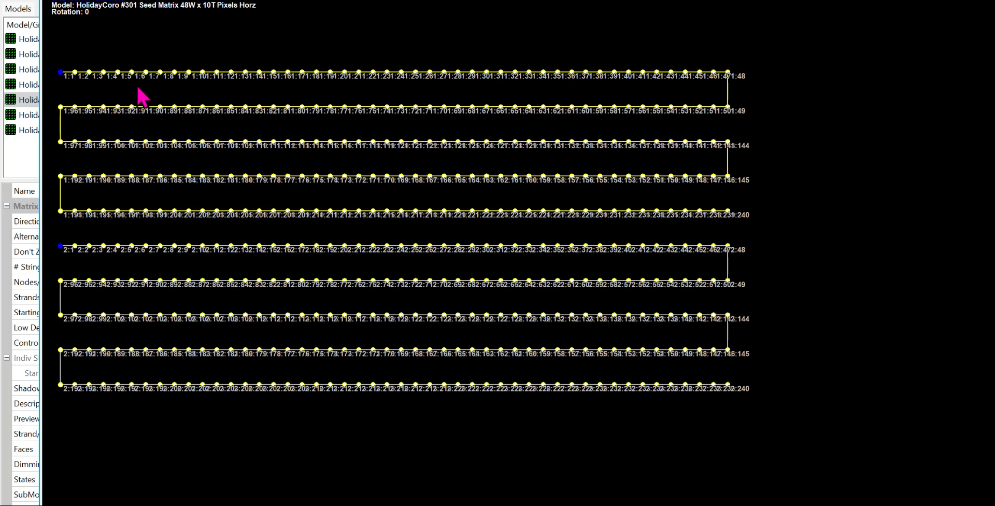
{"action": "mouse_move", "coordinate": [64, 80]}
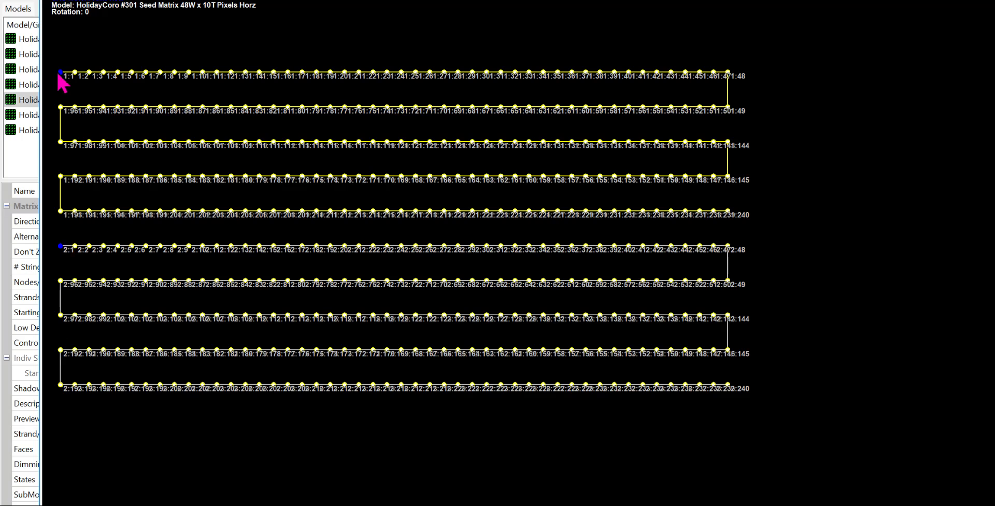
{"action": "mouse_move", "coordinate": [261, 108]}
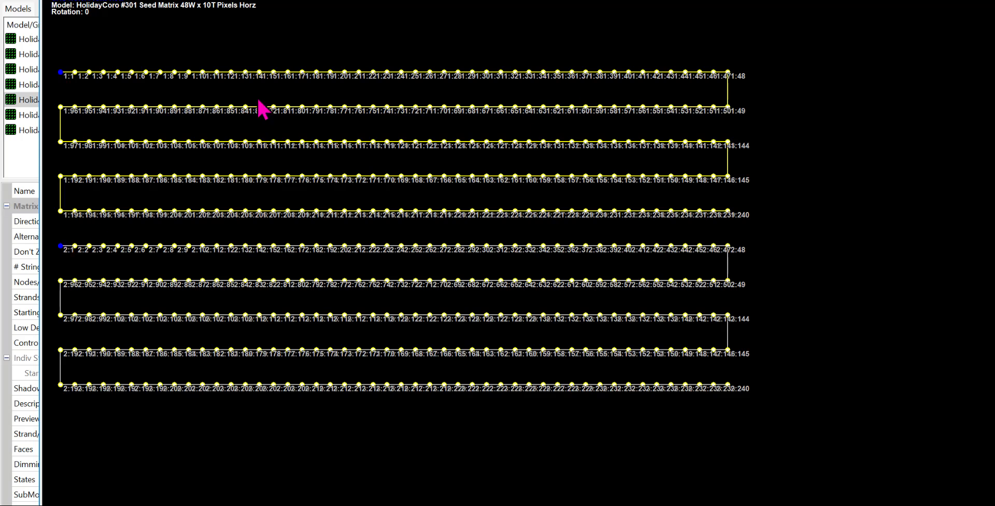
{"action": "mouse_move", "coordinate": [67, 77]}
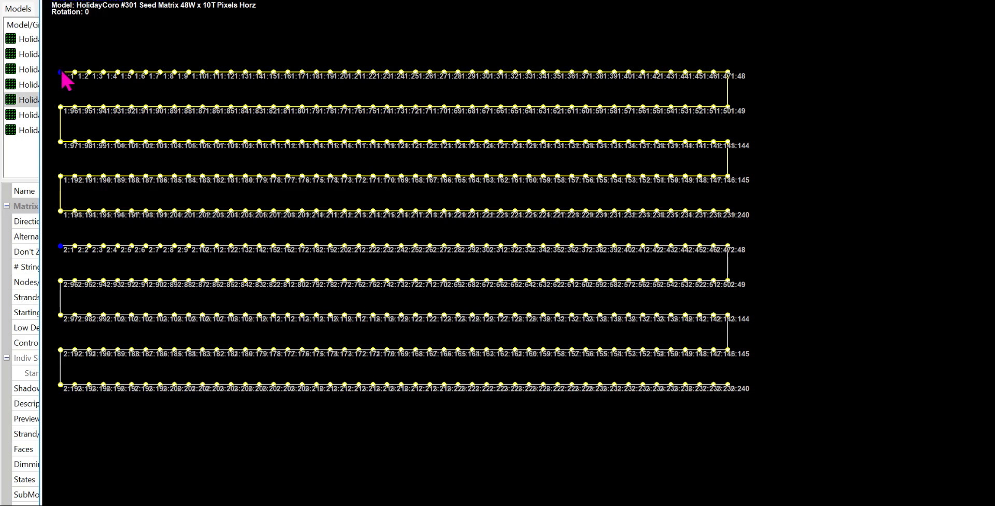
{"action": "mouse_move", "coordinate": [733, 85]}
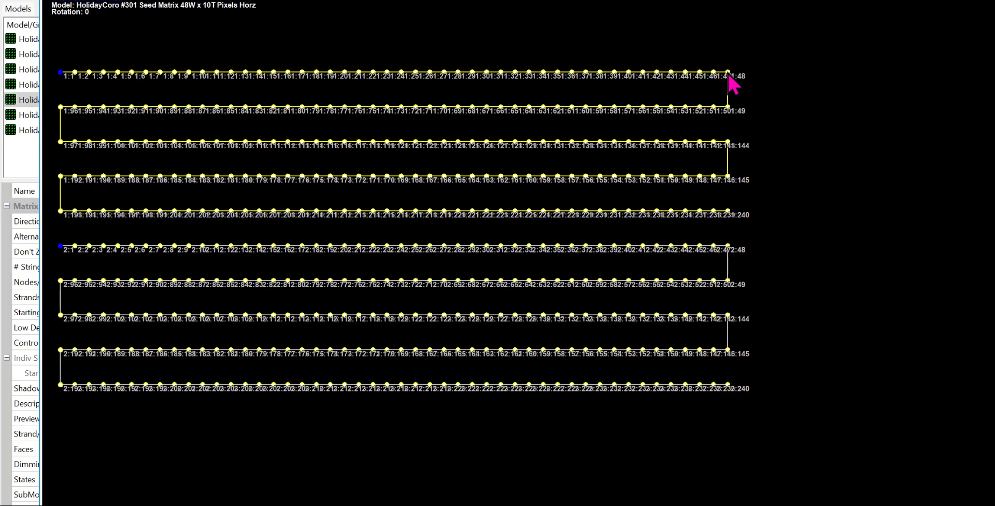
{"action": "mouse_move", "coordinate": [730, 361]}
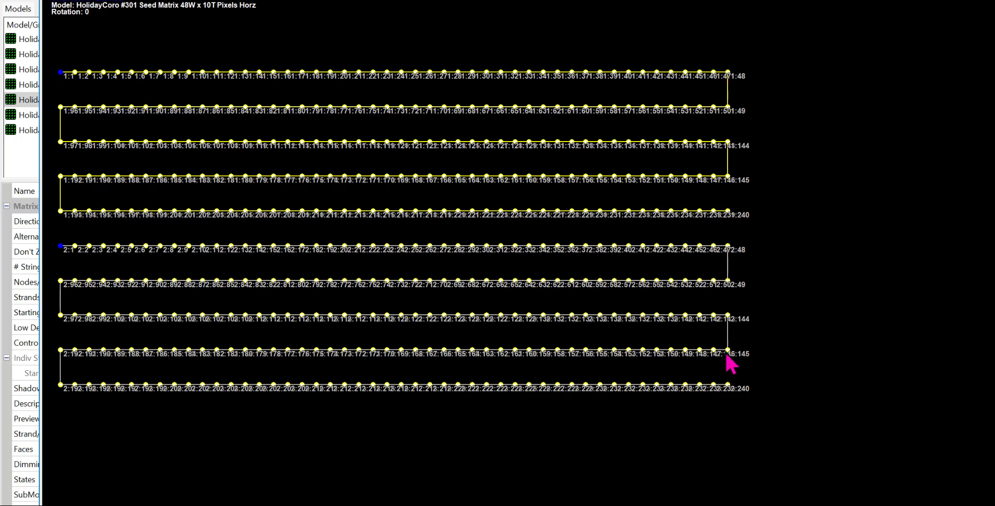
{"action": "mouse_move", "coordinate": [97, 96]}
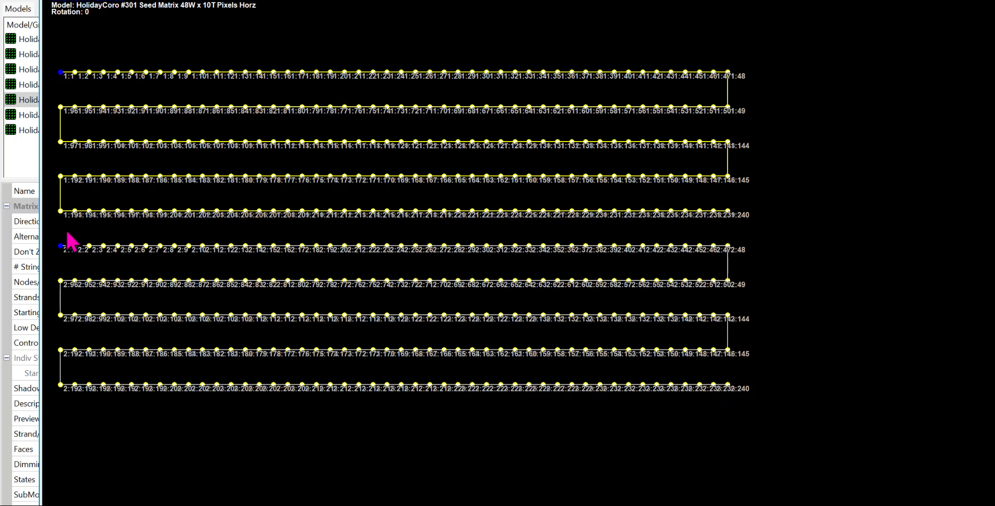
{"action": "mouse_move", "coordinate": [98, 164]}
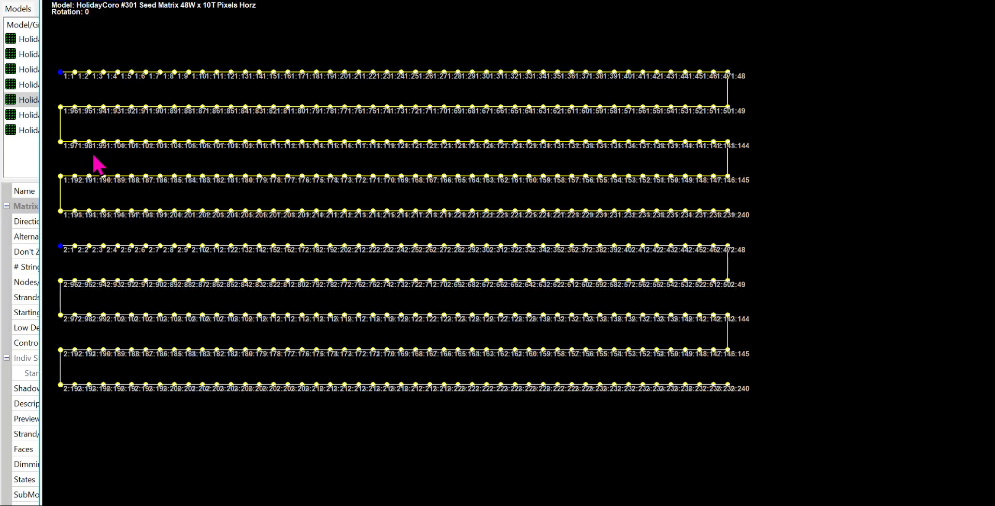
{"action": "mouse_move", "coordinate": [539, 89]}
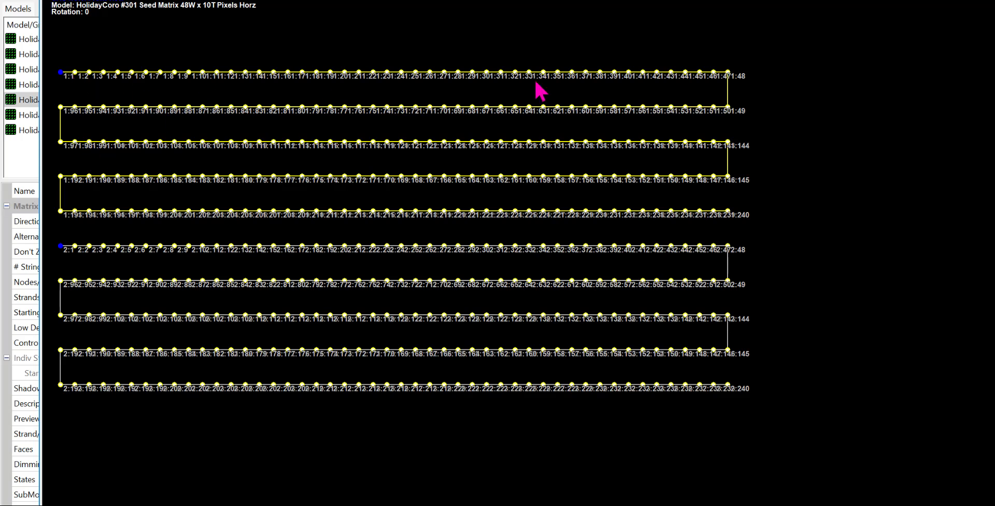
{"action": "mouse_move", "coordinate": [743, 178]}
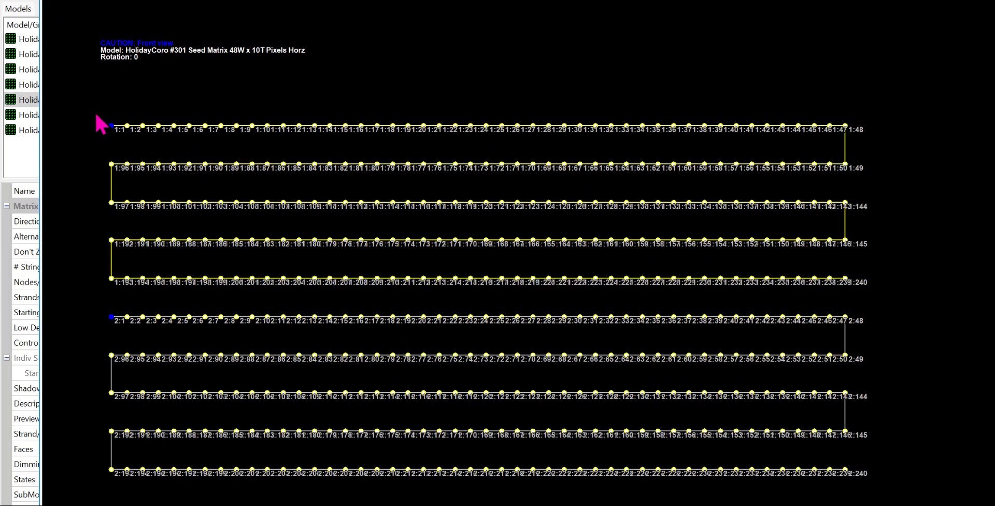
{"action": "mouse_move", "coordinate": [121, 333]}
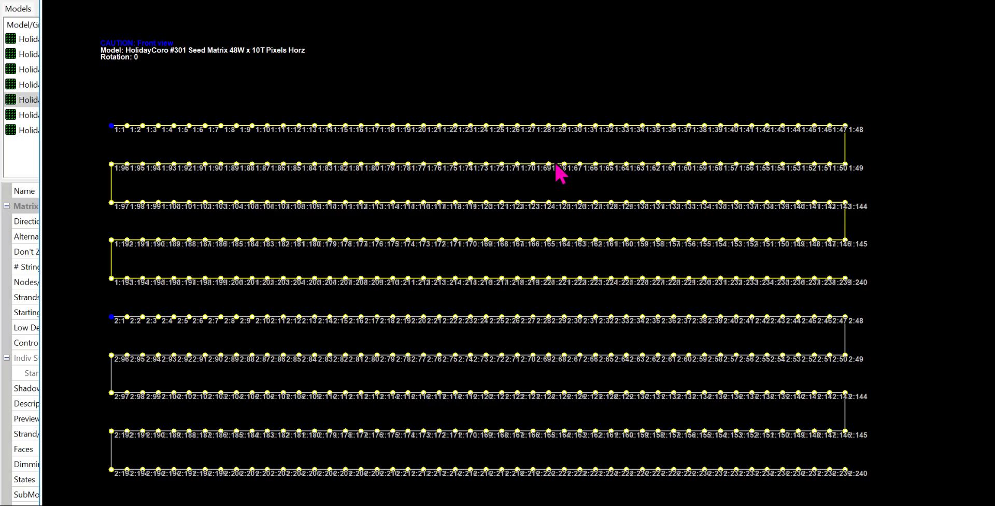
{"action": "mouse_move", "coordinate": [289, 308]}
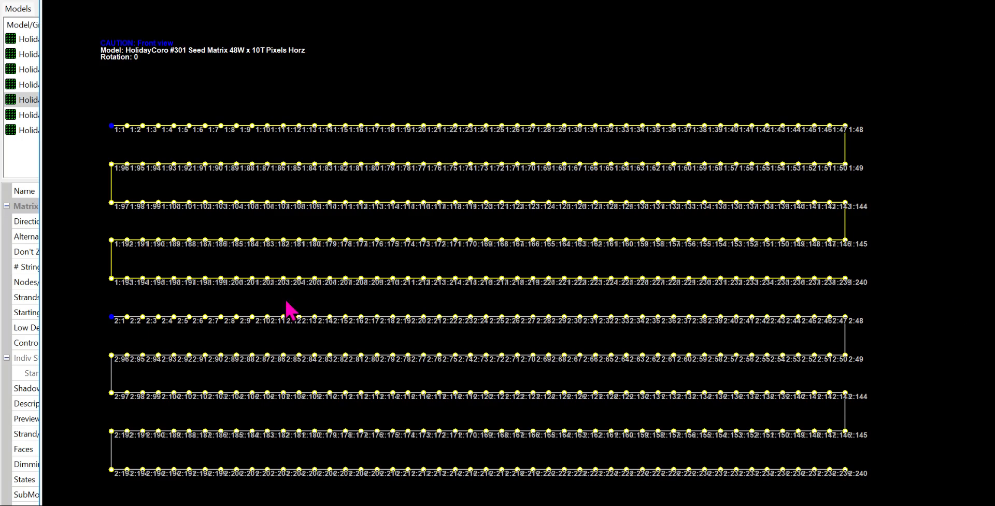
{"action": "mouse_move", "coordinate": [551, 299]}
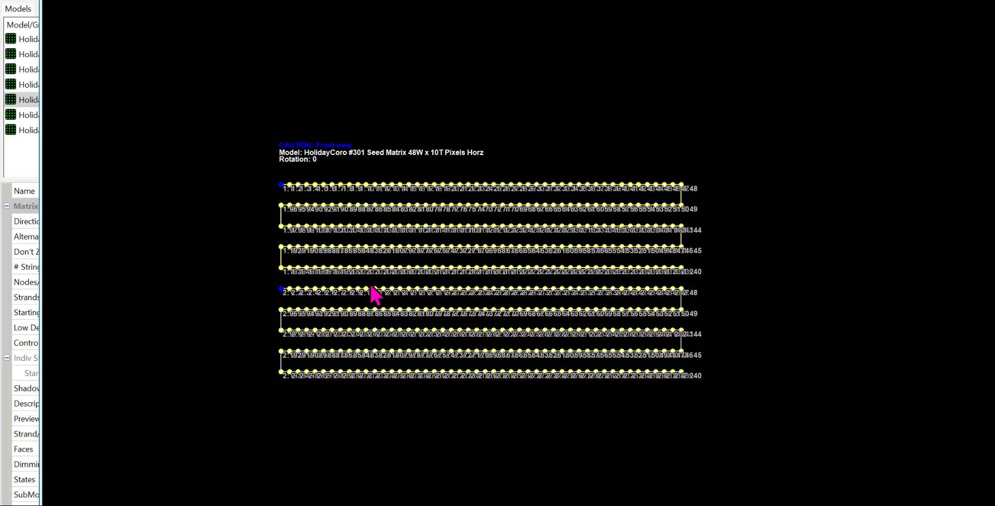
{"action": "mouse_move", "coordinate": [425, 161]}
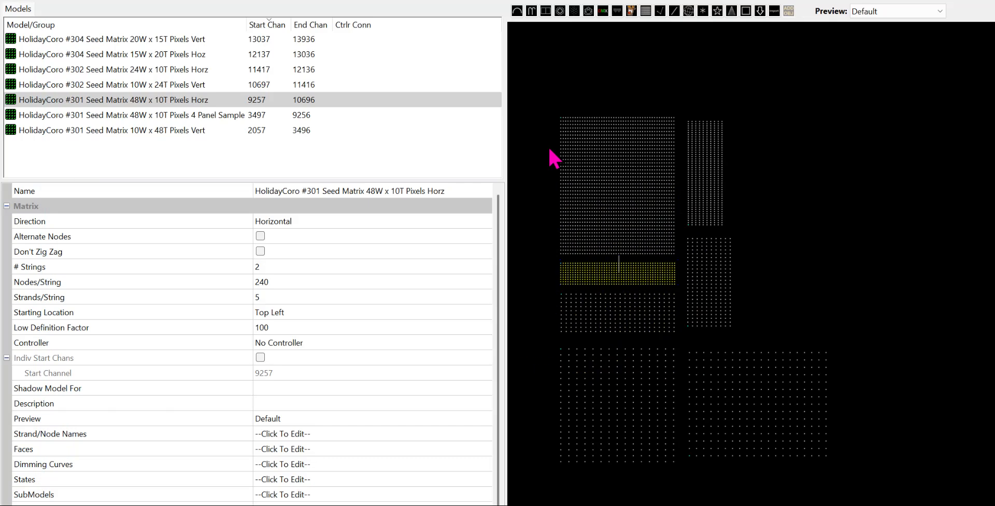
{"action": "left_click", "coordinate": [127, 115]}
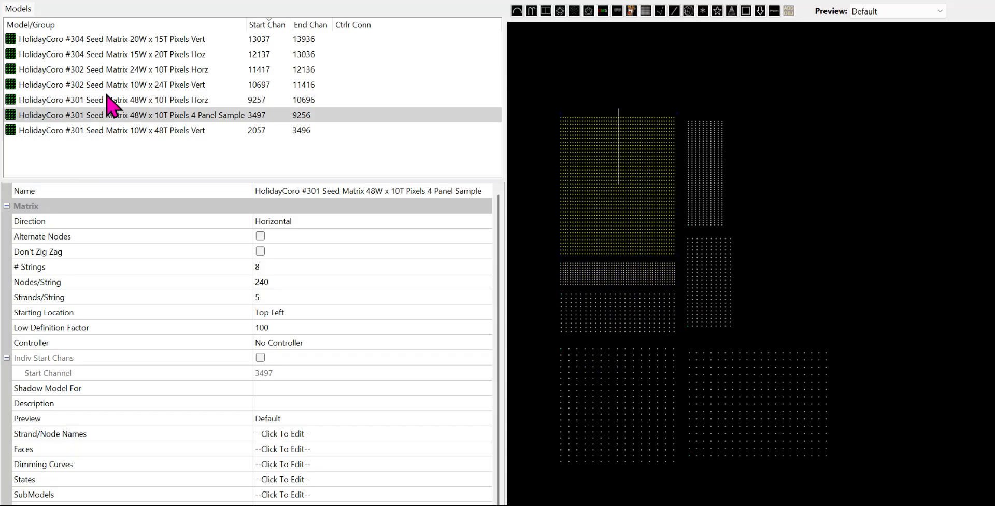
{"action": "mouse_move", "coordinate": [144, 125]}
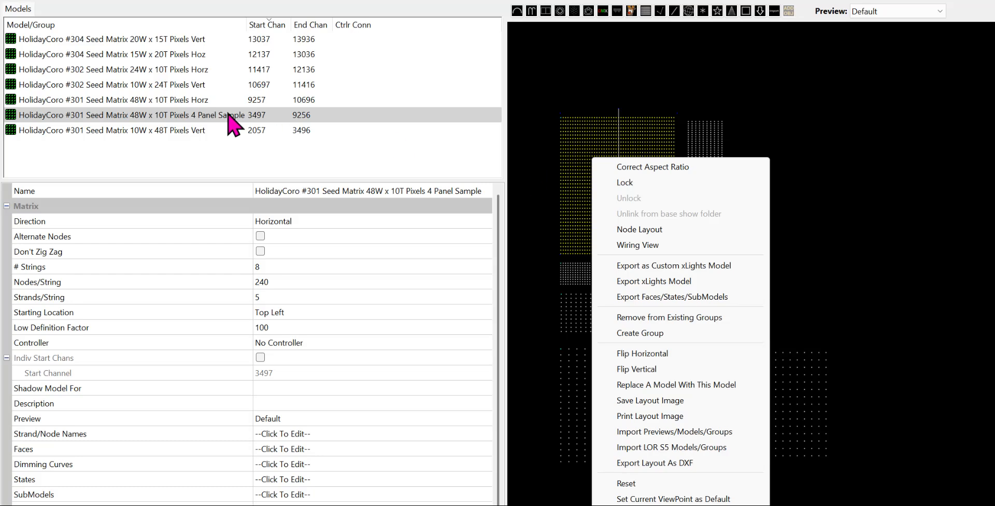
{"action": "mouse_move", "coordinate": [166, 130]}
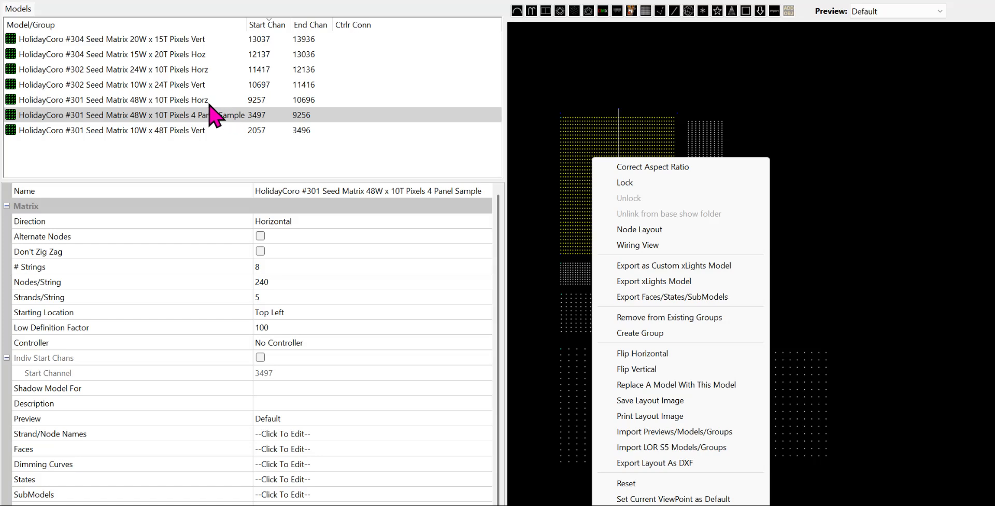
{"action": "left_click", "coordinate": [114, 99]}
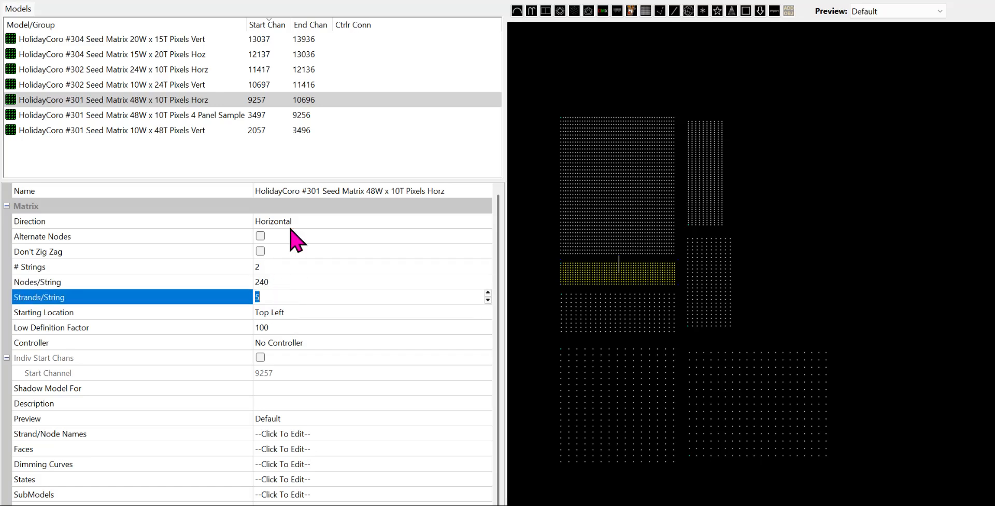
{"action": "mouse_move", "coordinate": [266, 327]}
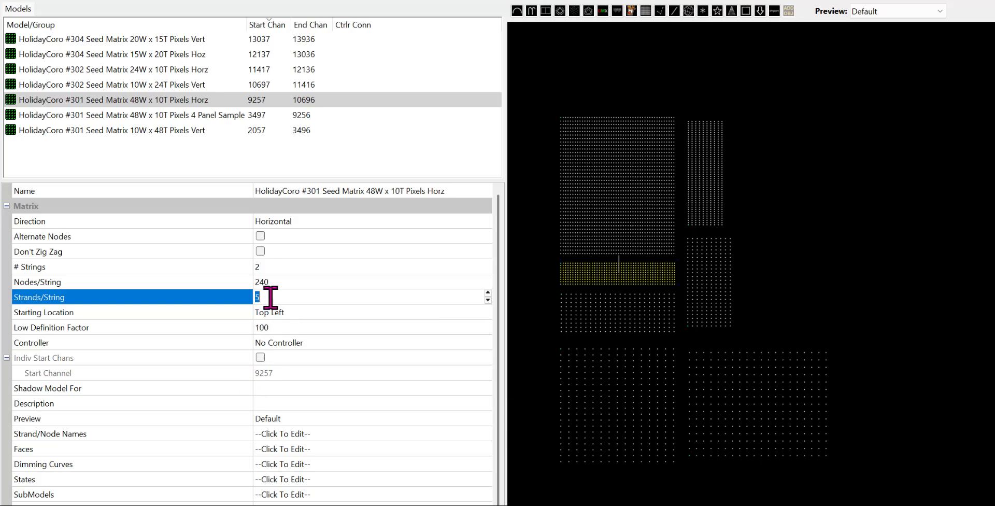
{"action": "mouse_move", "coordinate": [230, 142]}
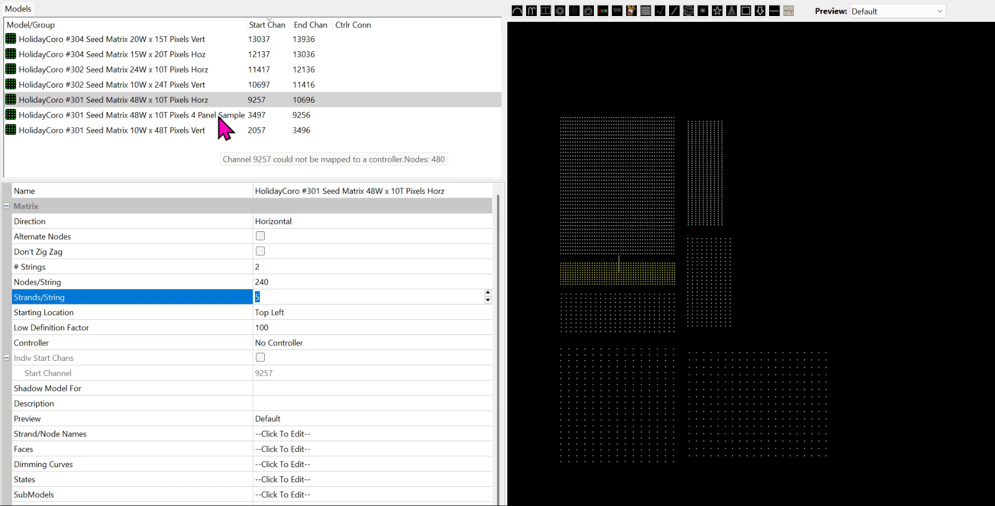
{"action": "mouse_move", "coordinate": [226, 133]}
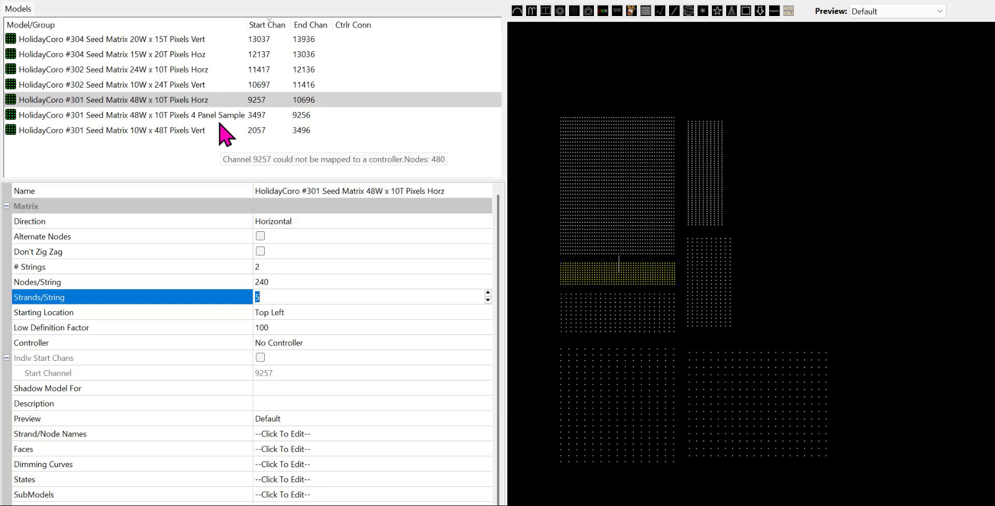
Select the 4 Panel Sample model and edit its # Strings value of 8
{"action": "left_click", "coordinate": [127, 115]}
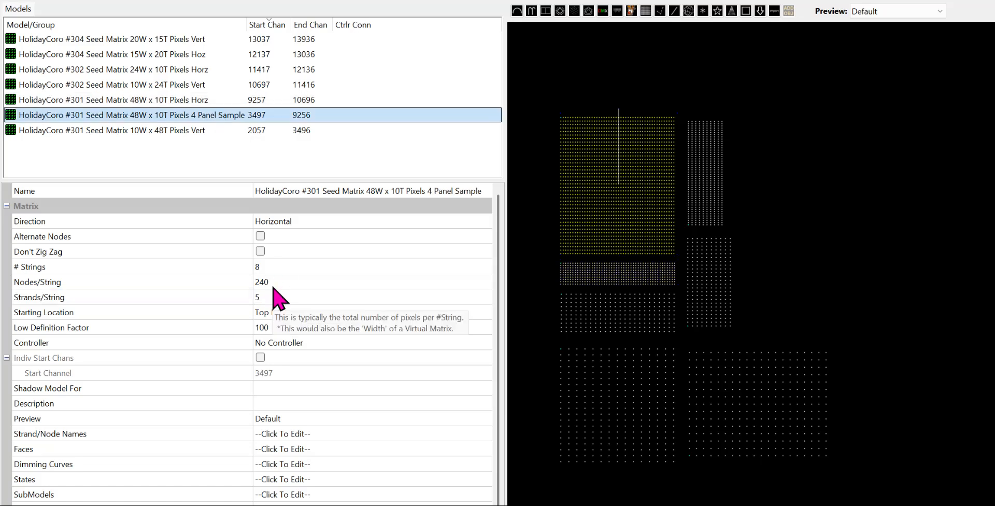
{"action": "left_click", "coordinate": [257, 267]}
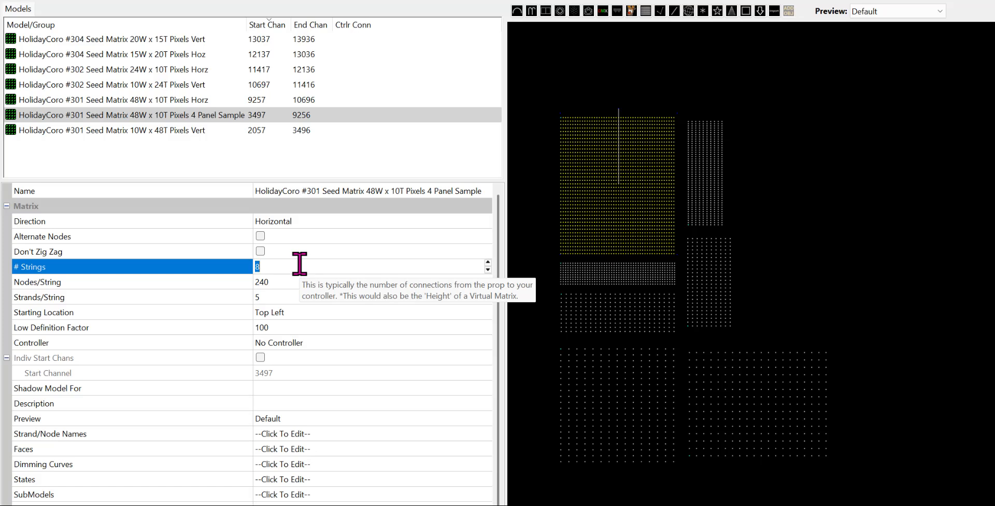
{"action": "mouse_move", "coordinate": [307, 272]}
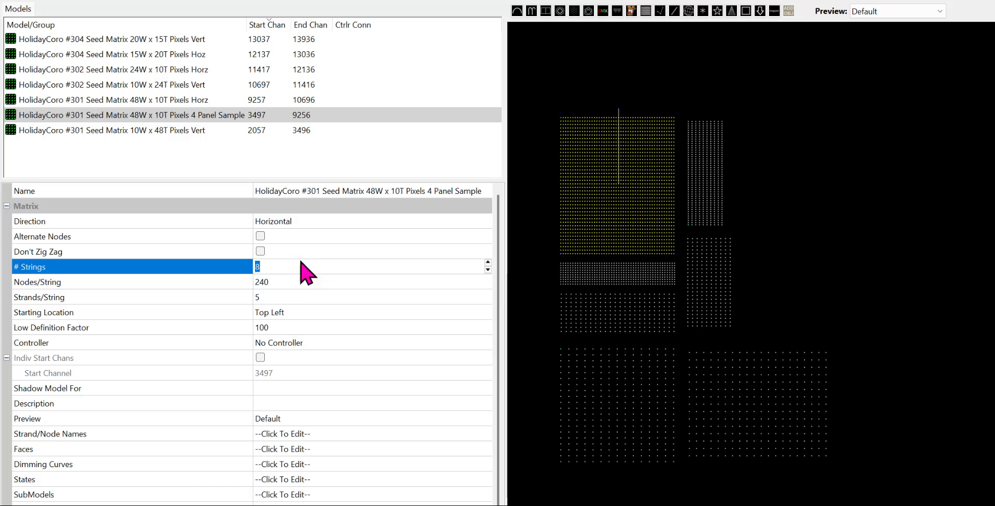
{"action": "mouse_move", "coordinate": [600, 246]}
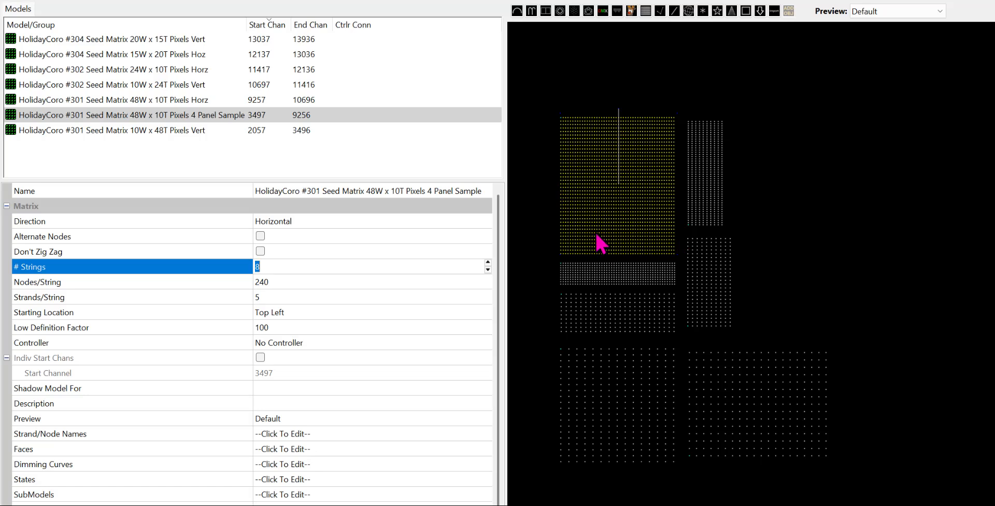
{"action": "mouse_move", "coordinate": [613, 162]}
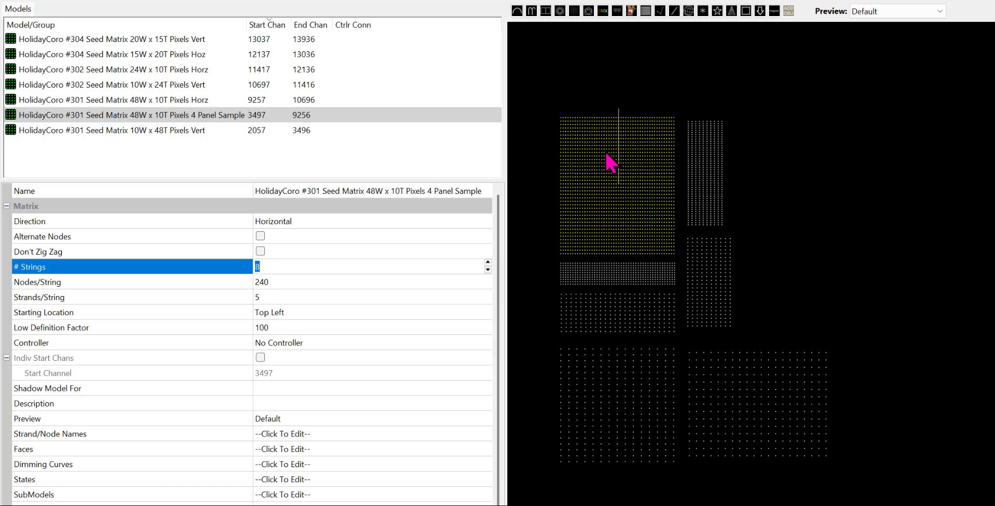
{"action": "right_click", "coordinate": [611, 162]}
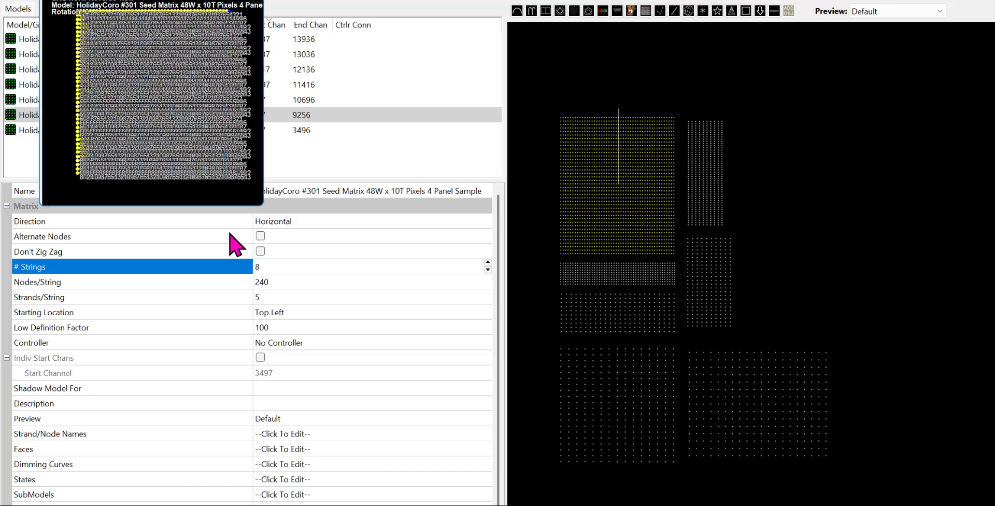
{"action": "right_click", "coordinate": [162, 96]}
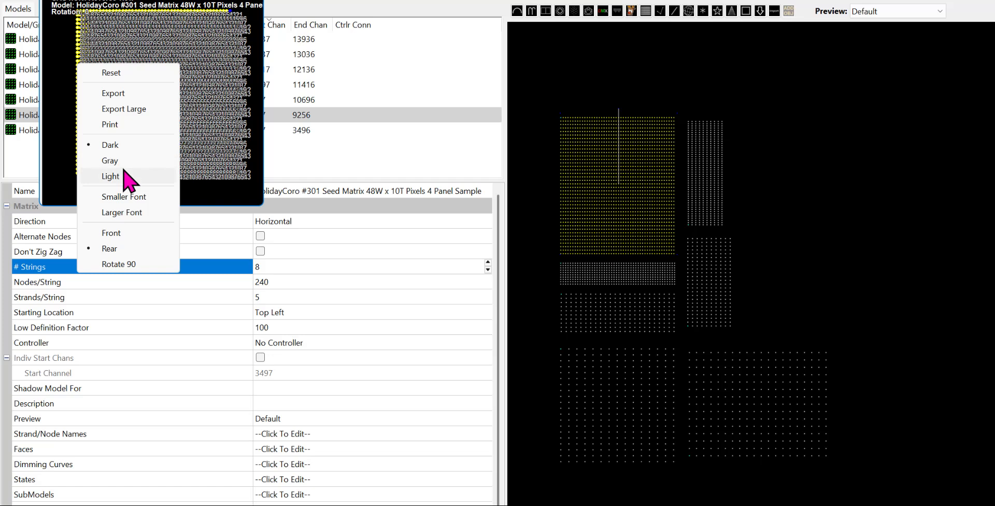
{"action": "left_click", "coordinate": [110, 176]}
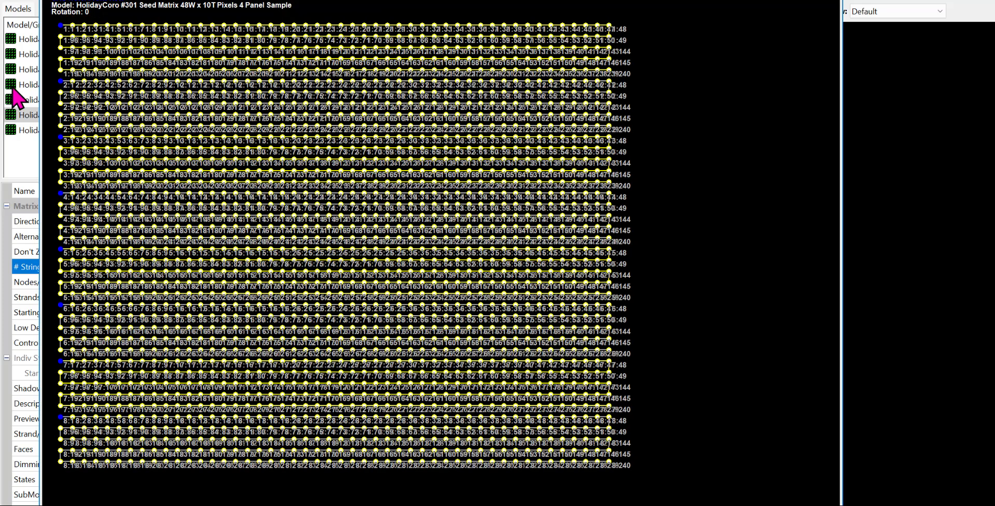
{"action": "mouse_move", "coordinate": [76, 303]}
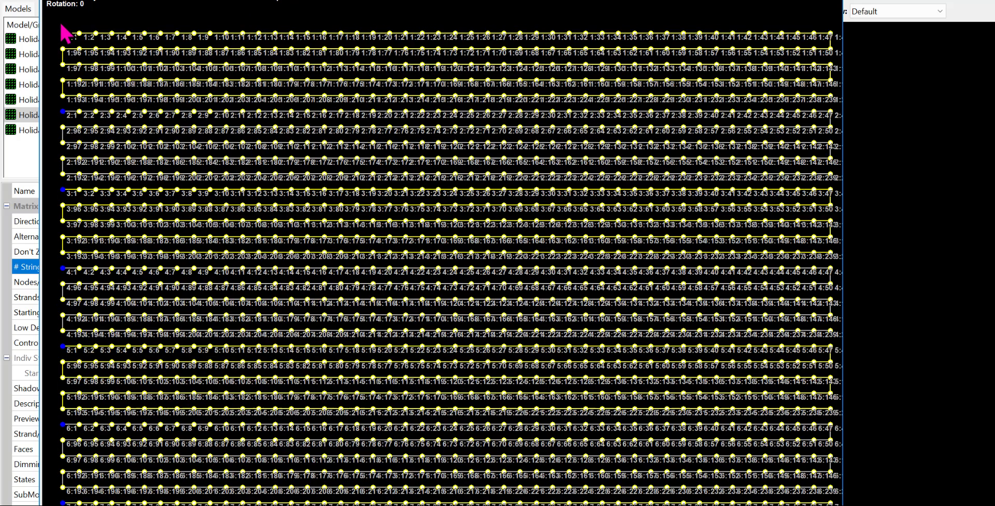
{"action": "mouse_move", "coordinate": [63, 84]}
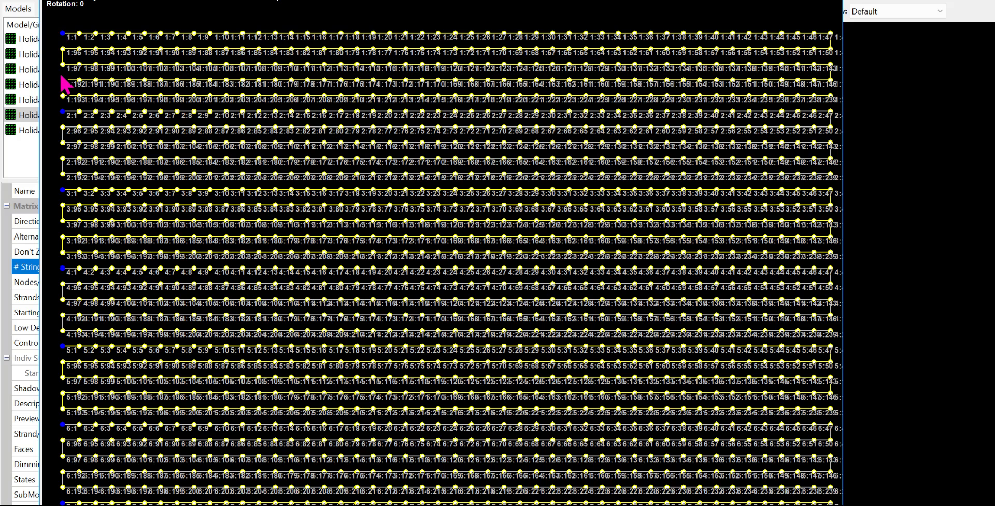
{"action": "mouse_move", "coordinate": [350, 215]}
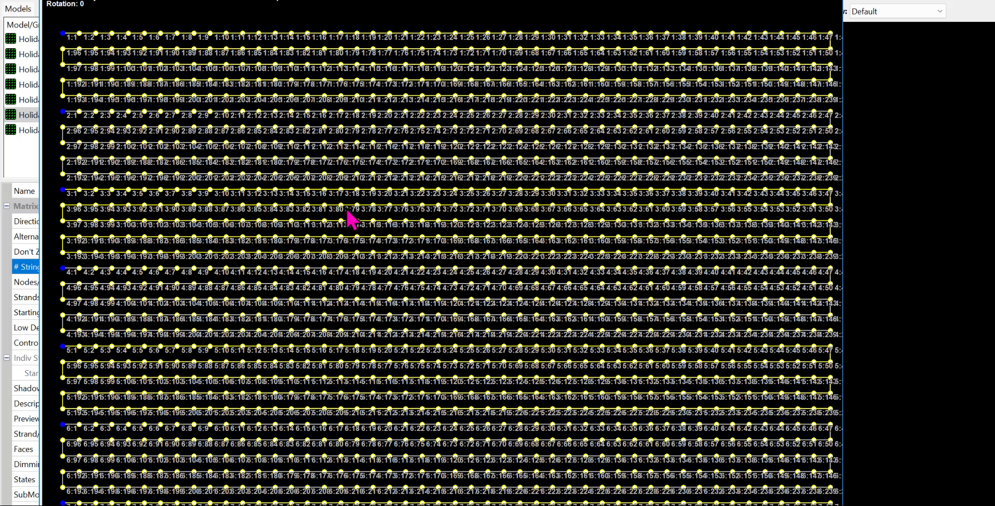
{"action": "mouse_move", "coordinate": [63, 200]}
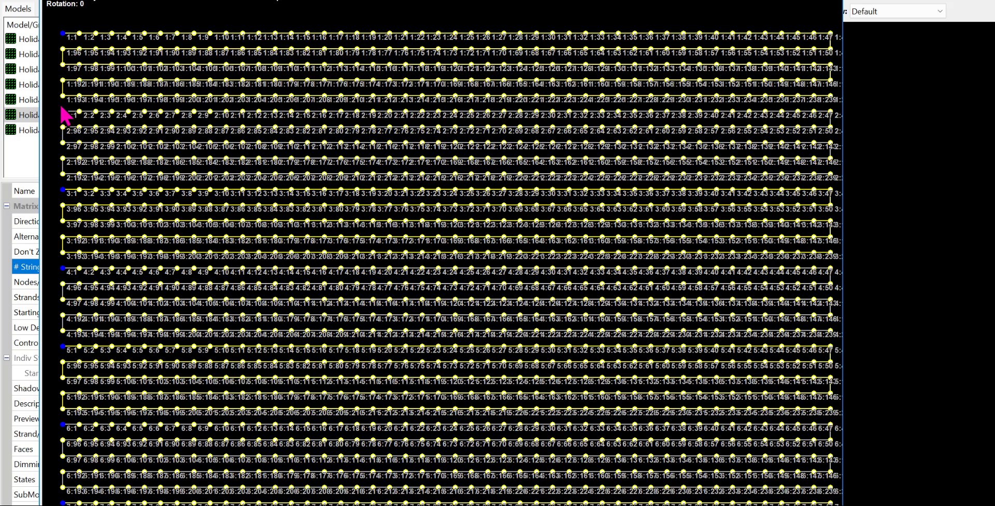
{"action": "mouse_move", "coordinate": [98, 146]}
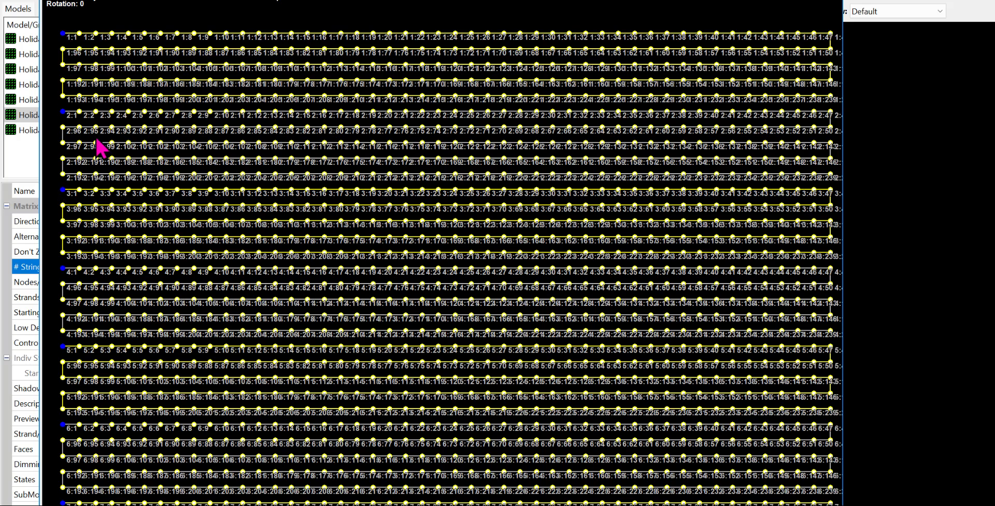
{"action": "mouse_move", "coordinate": [63, 219]}
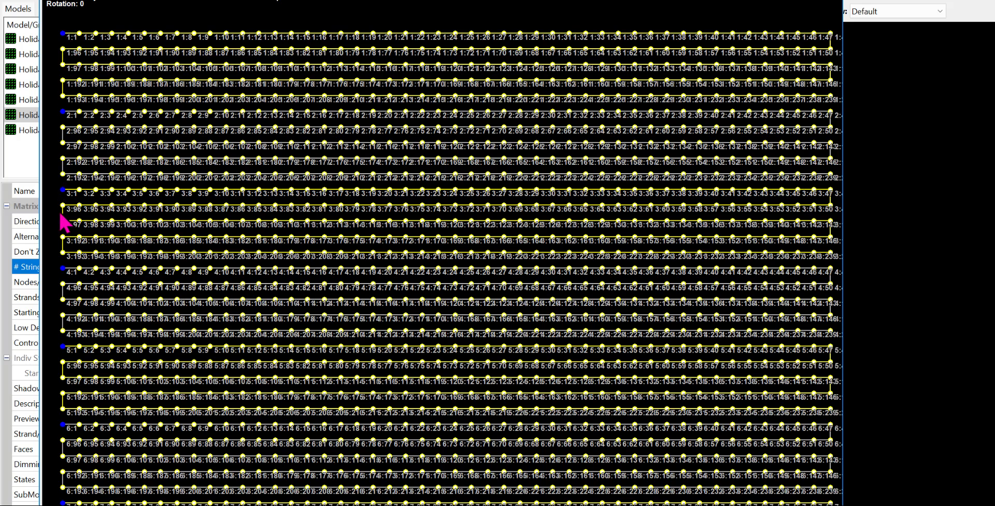
{"action": "mouse_move", "coordinate": [311, 348]}
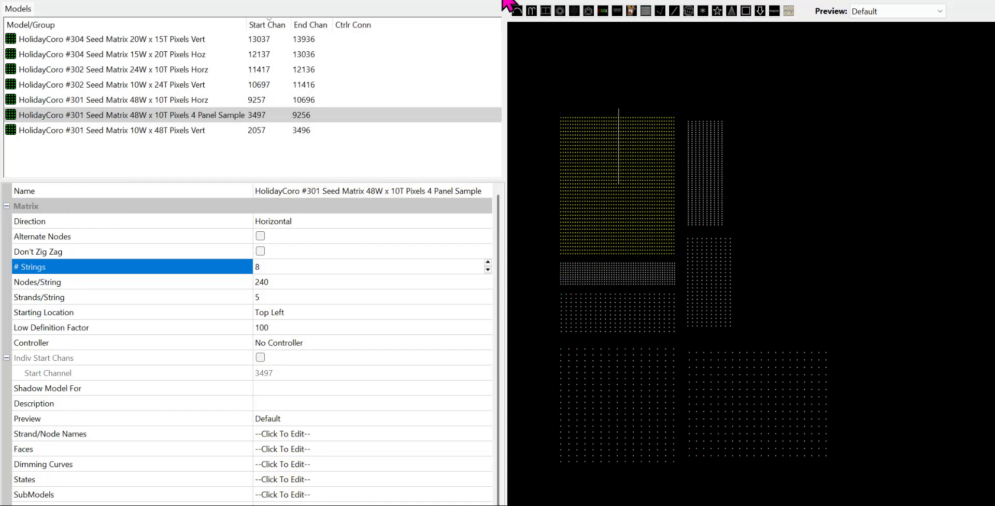
{"action": "mouse_move", "coordinate": [743, 218]}
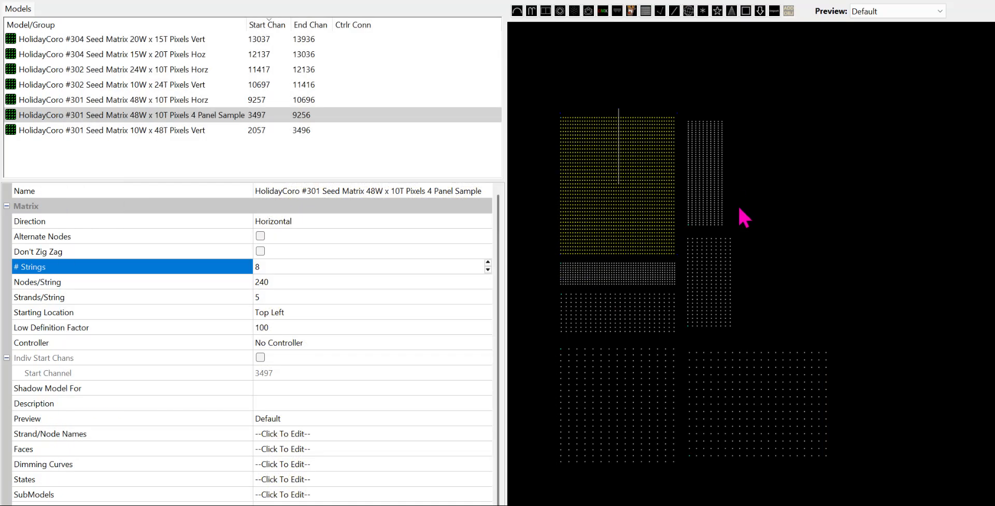
{"action": "mouse_move", "coordinate": [393, 191]}
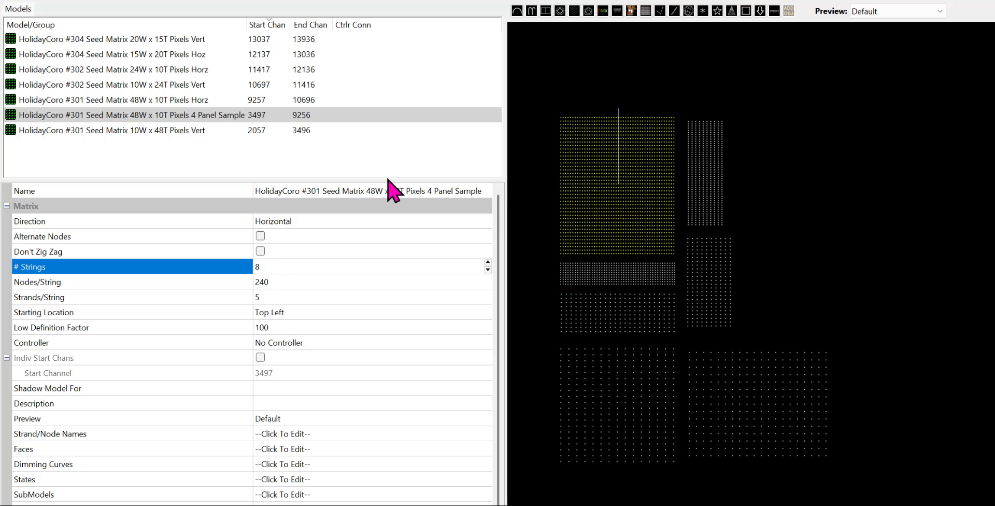
{"action": "mouse_move", "coordinate": [605, 303]}
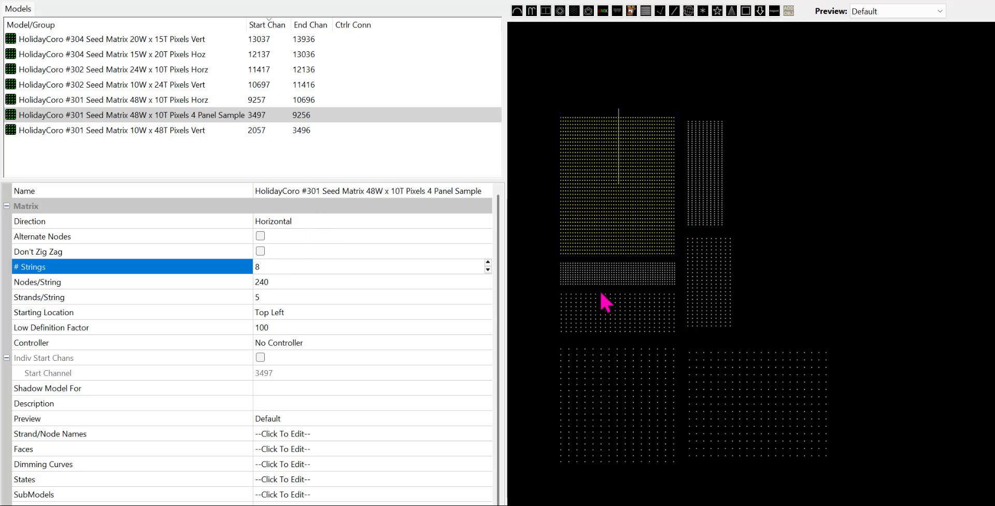
Select the 24W x 10T Horz model and enlarge its wiring diagram to trace node numbering
{"action": "left_click", "coordinate": [114, 69]}
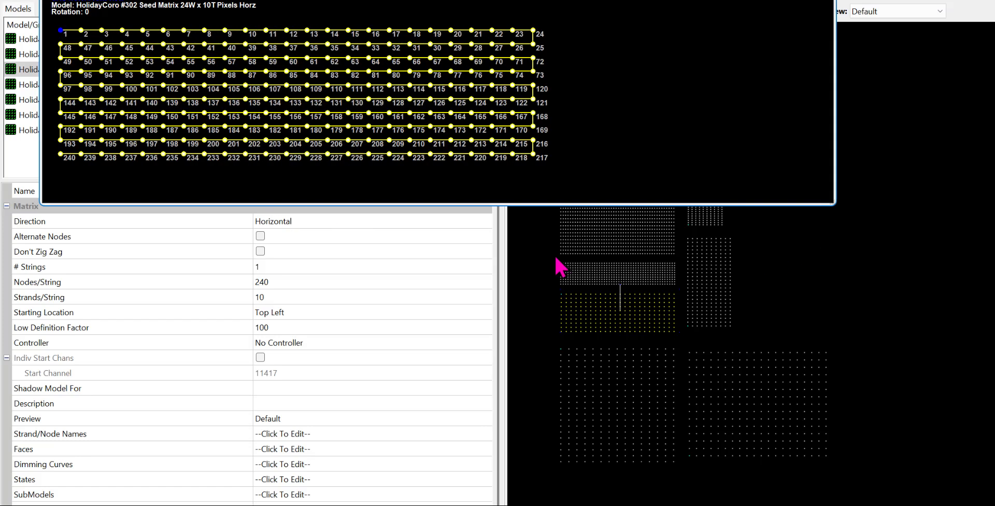
{"action": "mouse_move", "coordinate": [146, 216]}
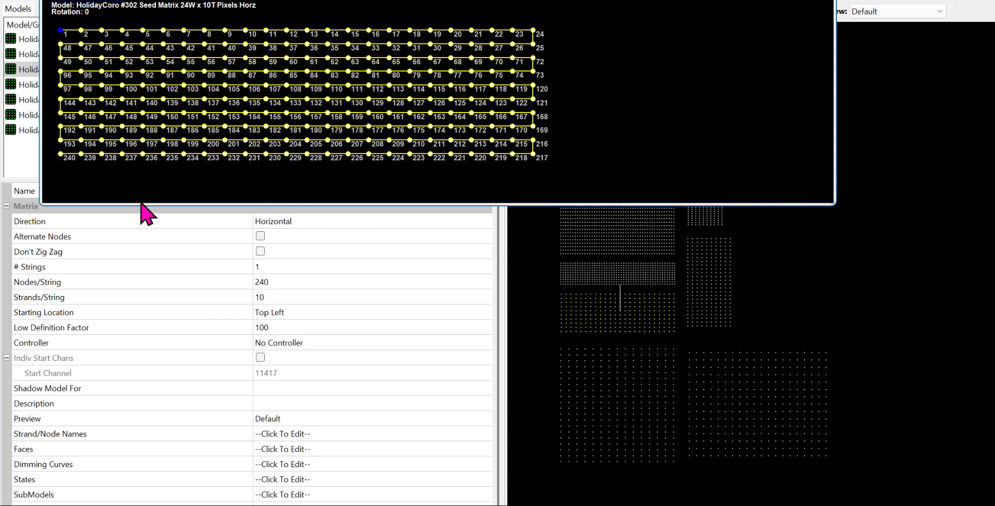
{"action": "left_click_drag", "start_coordinate": [137, 209], "coordinate": [137, 343]}
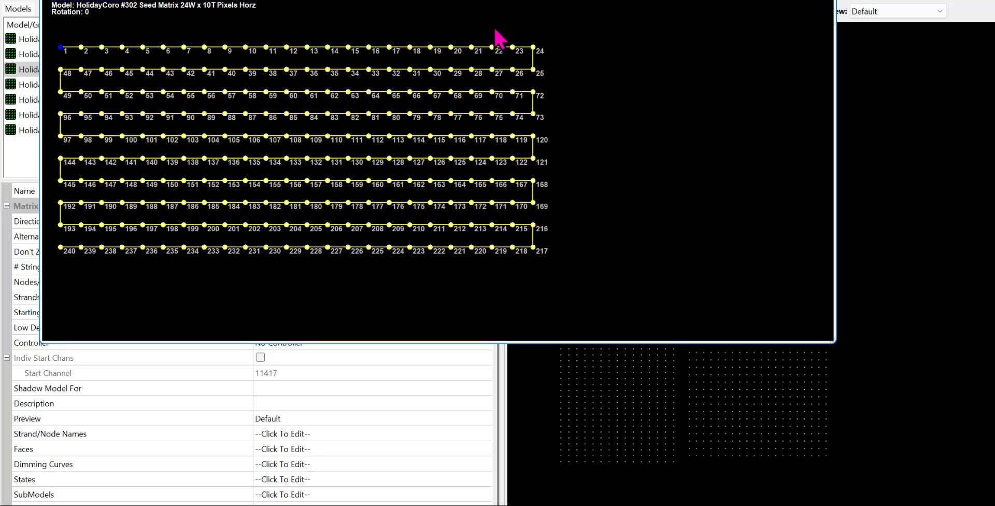
{"action": "mouse_move", "coordinate": [543, 213]}
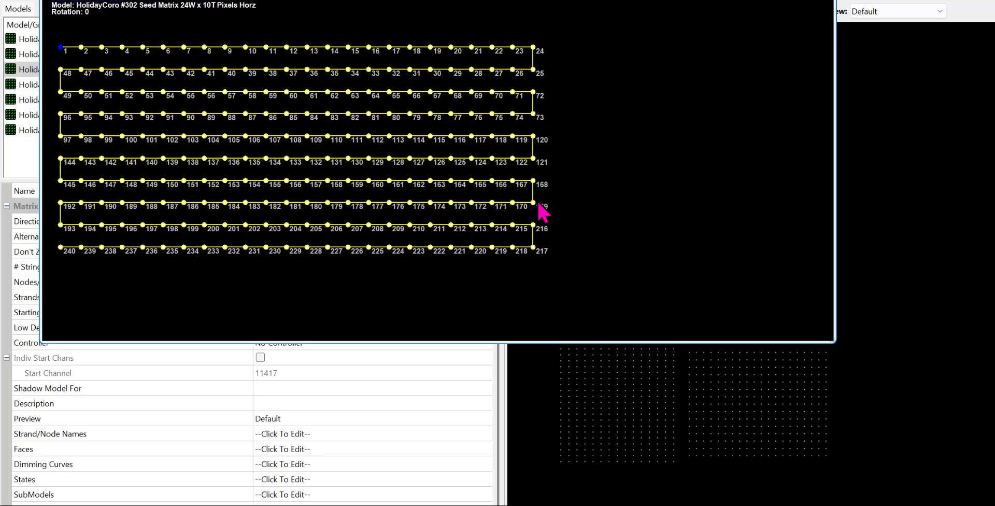
{"action": "mouse_move", "coordinate": [60, 52]}
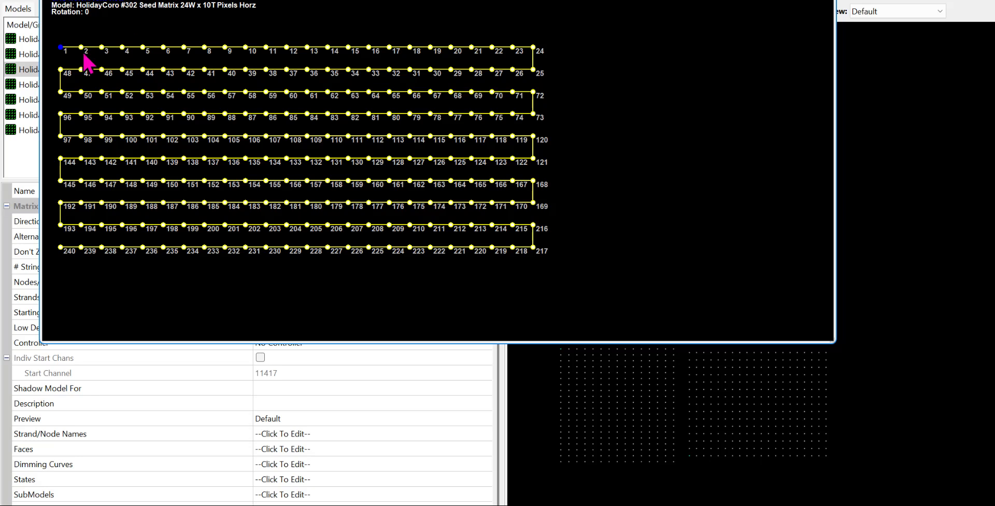
{"action": "mouse_move", "coordinate": [539, 68]}
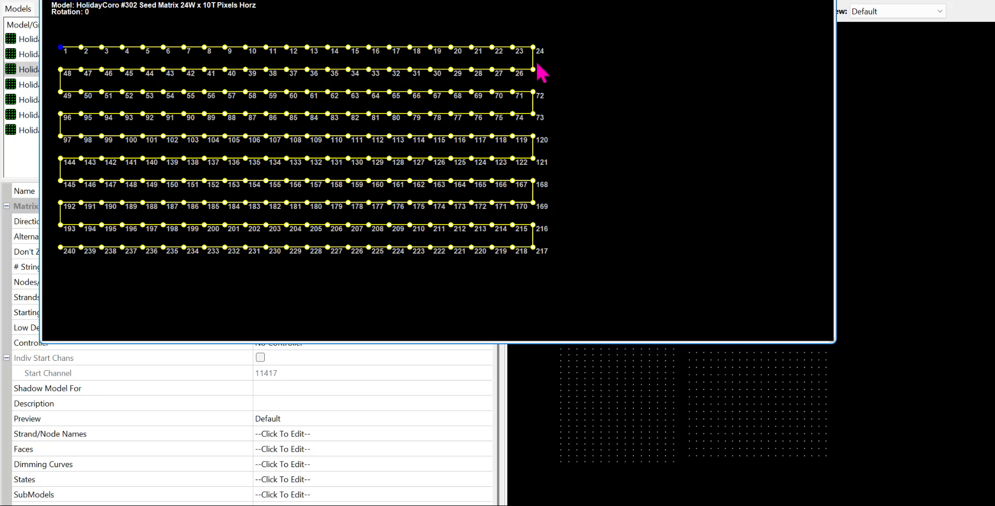
{"action": "mouse_move", "coordinate": [543, 73]}
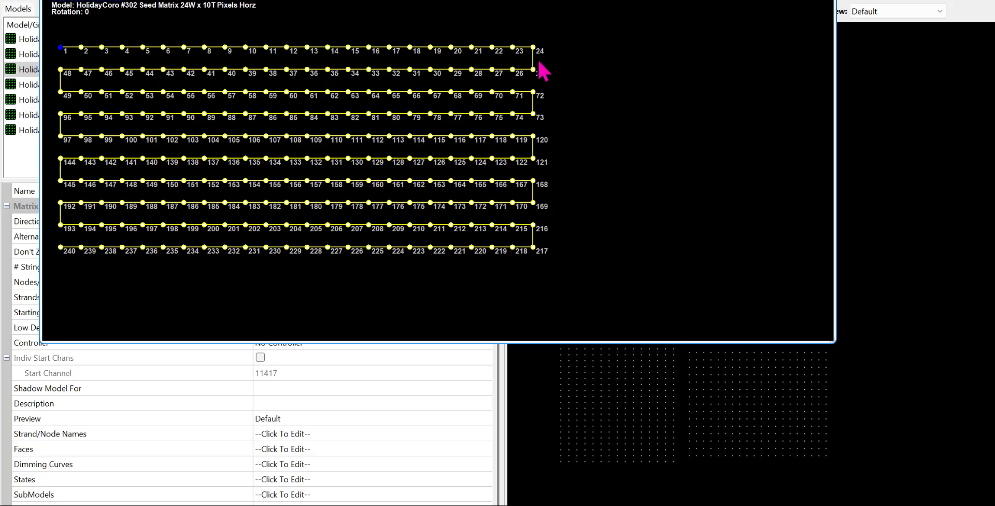
{"action": "mouse_move", "coordinate": [70, 219]}
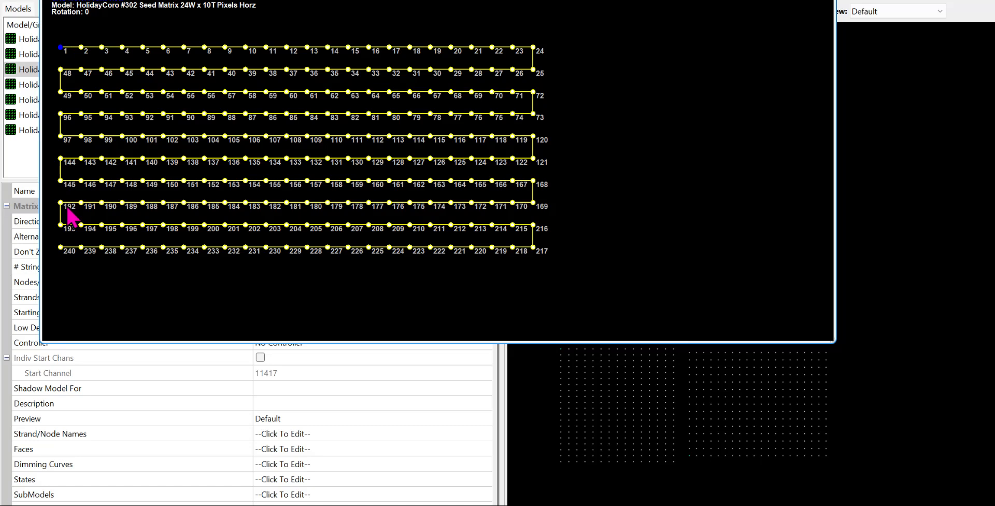
{"action": "mouse_move", "coordinate": [70, 264]}
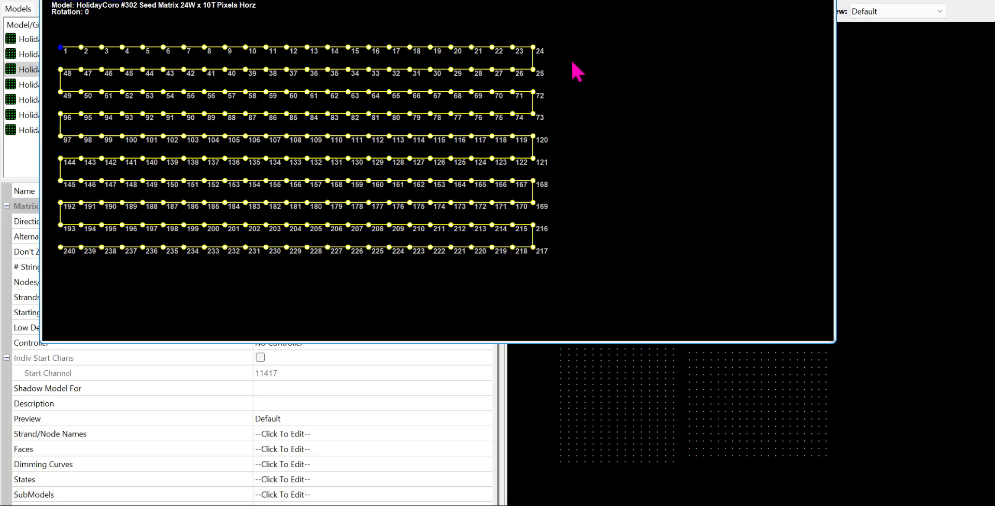
{"action": "mouse_move", "coordinate": [60, 54]}
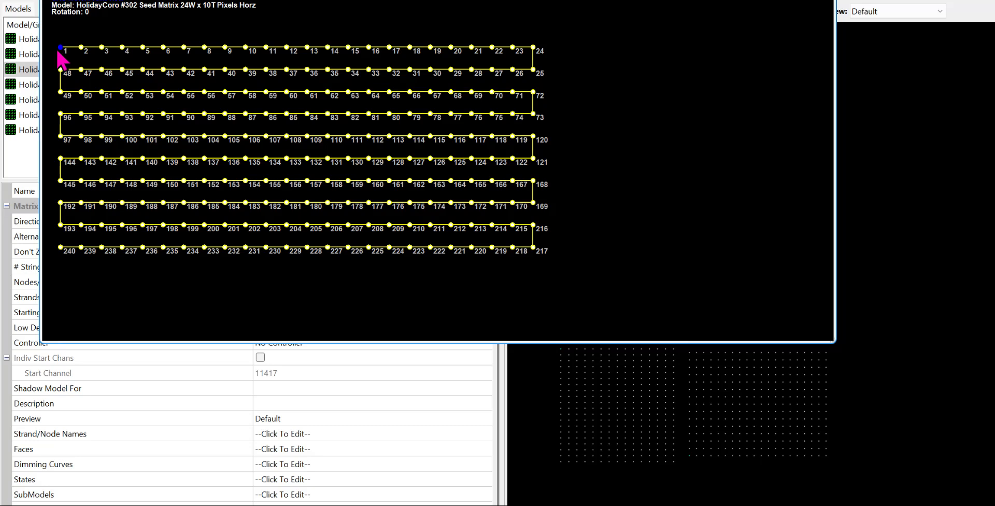
{"action": "mouse_move", "coordinate": [82, 235]}
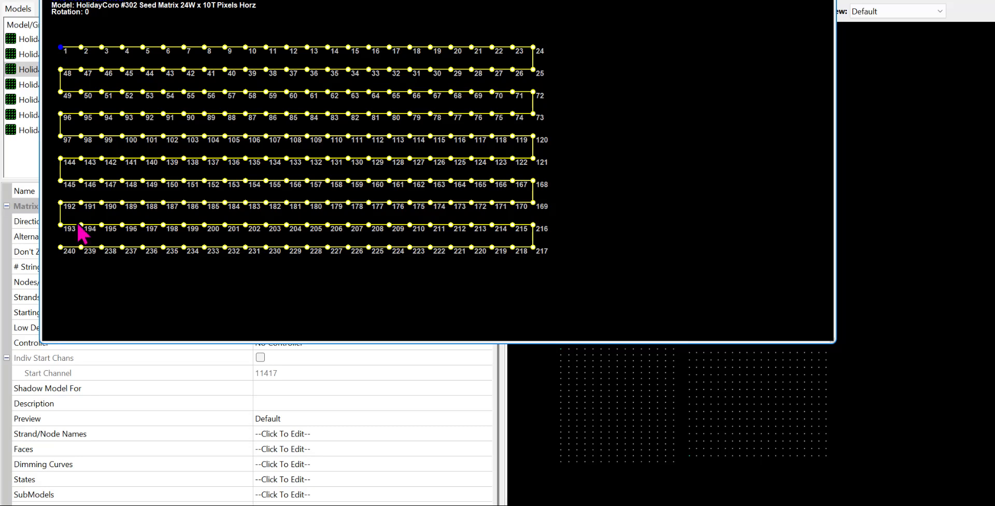
{"action": "mouse_move", "coordinate": [463, 292]}
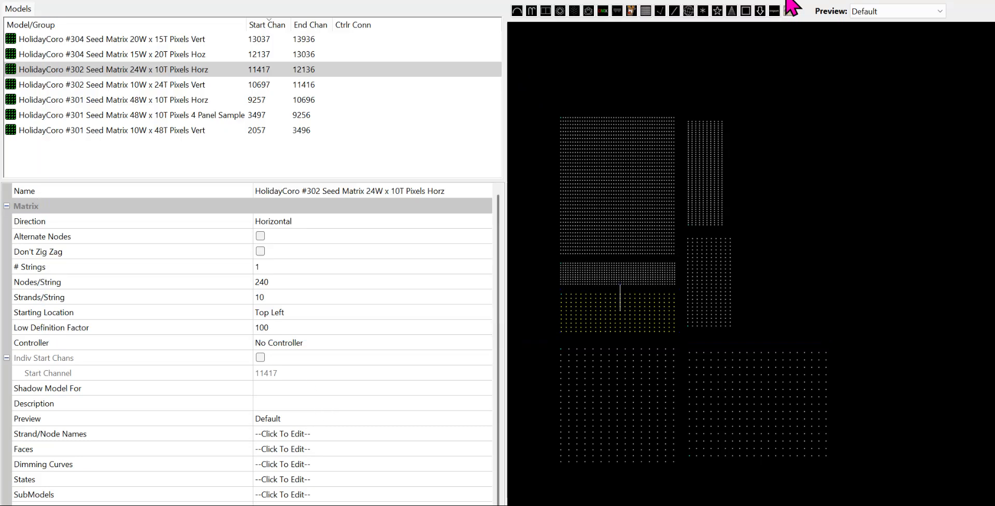
Show the 15W x 20T Horz model's wiring diagram from the front view
{"action": "right_click", "coordinate": [619, 391]}
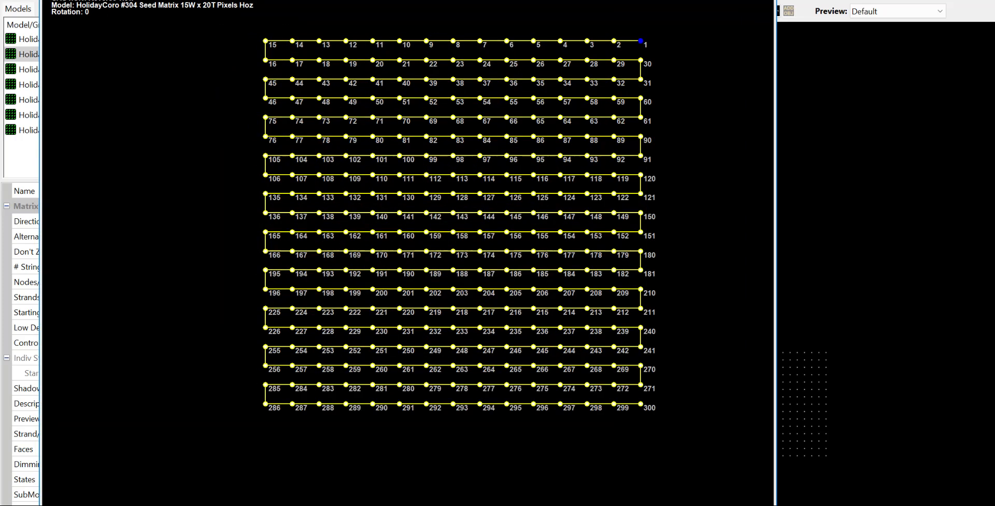
{"action": "right_click", "coordinate": [279, 324]}
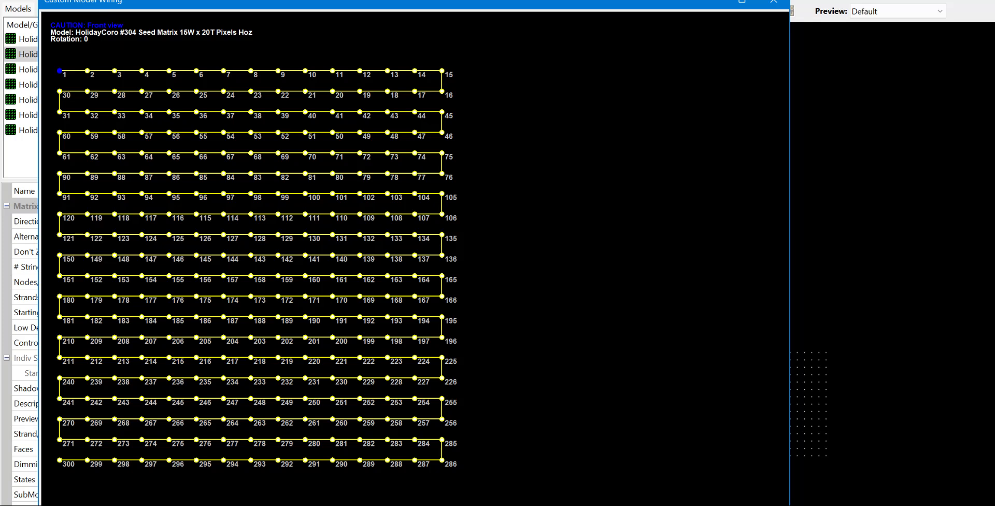
{"action": "mouse_move", "coordinate": [66, 79]}
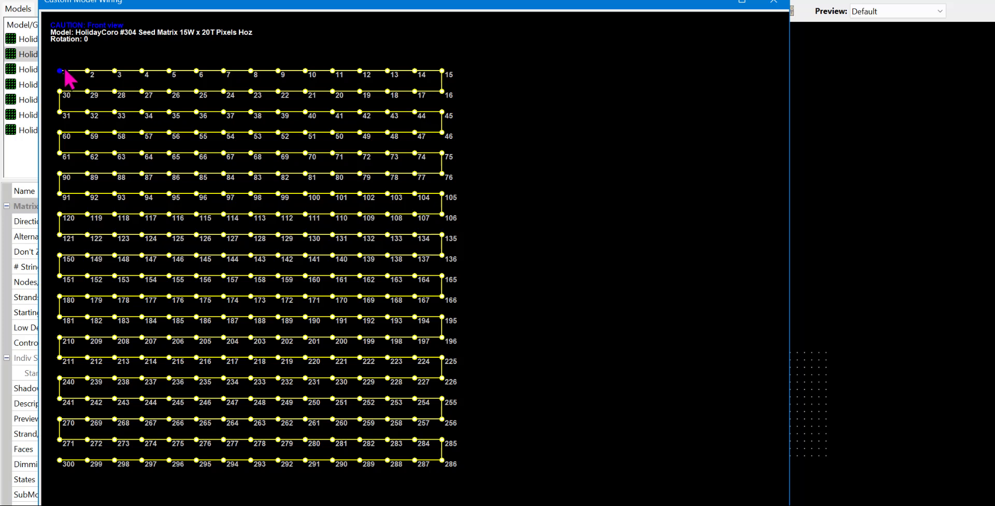
{"action": "mouse_move", "coordinate": [61, 159]}
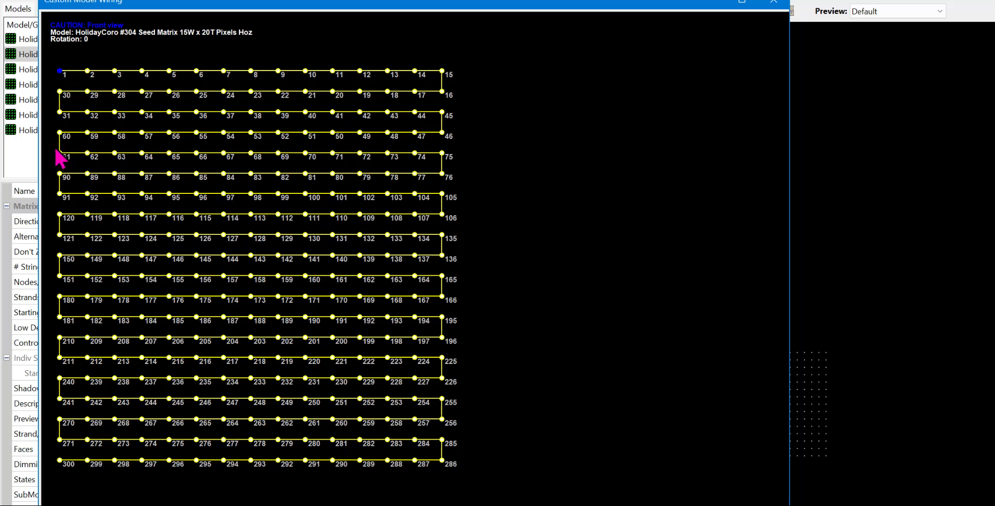
{"action": "mouse_move", "coordinate": [63, 472]}
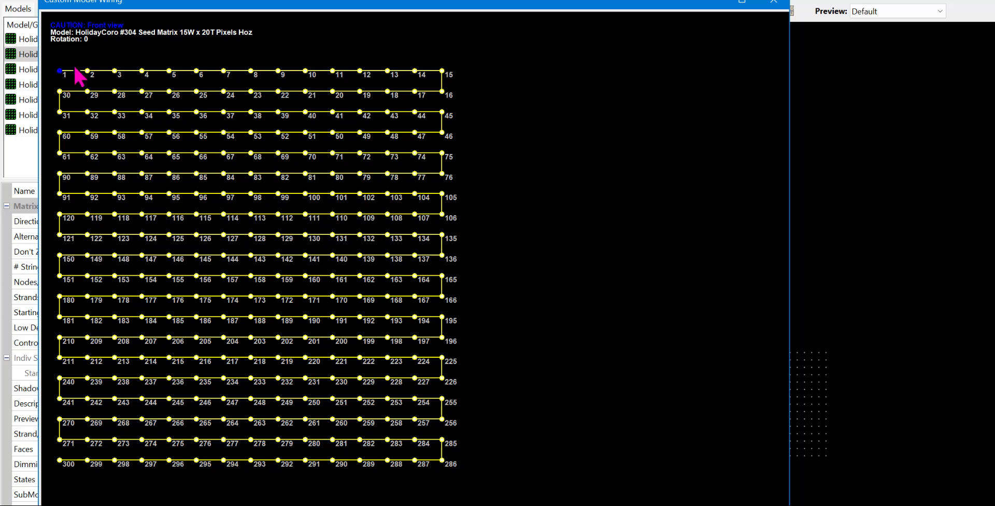
{"action": "mouse_move", "coordinate": [437, 68]}
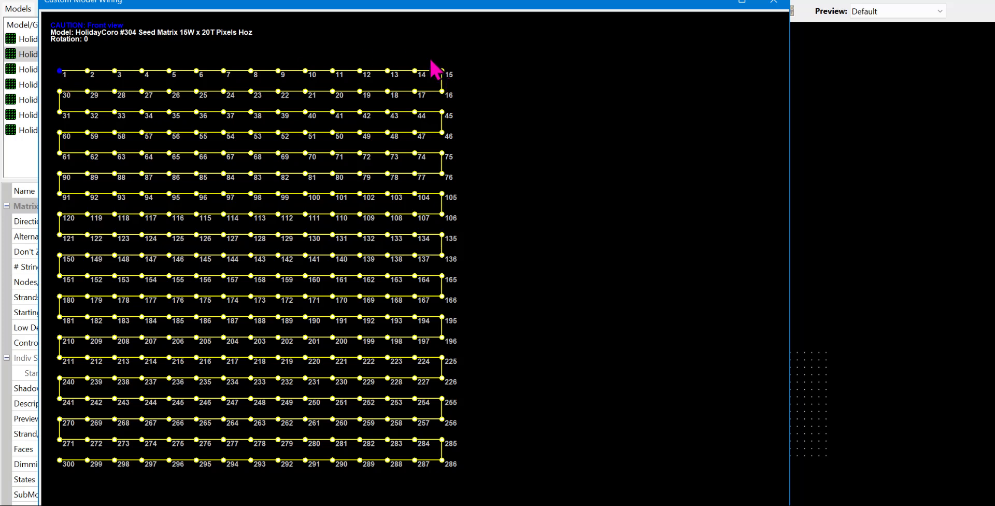
{"action": "mouse_move", "coordinate": [72, 491]}
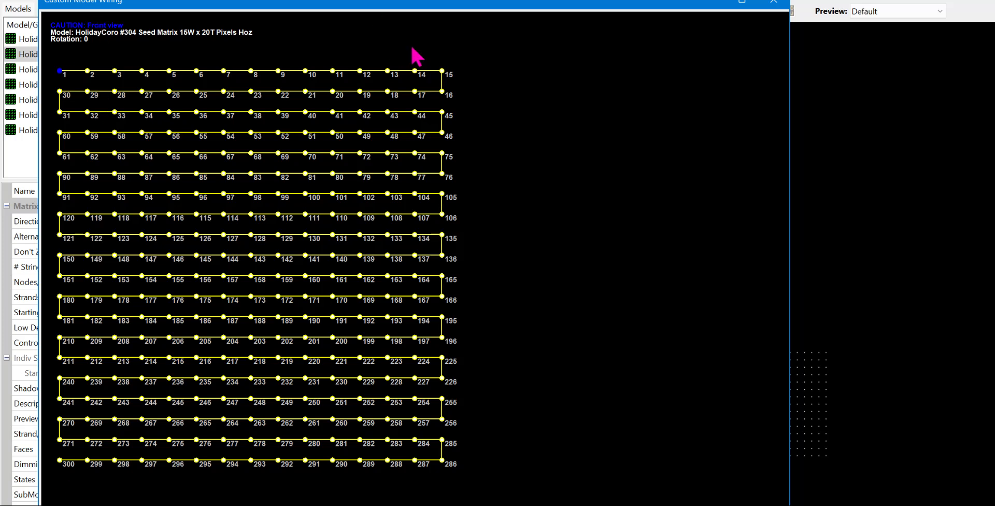
{"action": "mouse_move", "coordinate": [219, 501]}
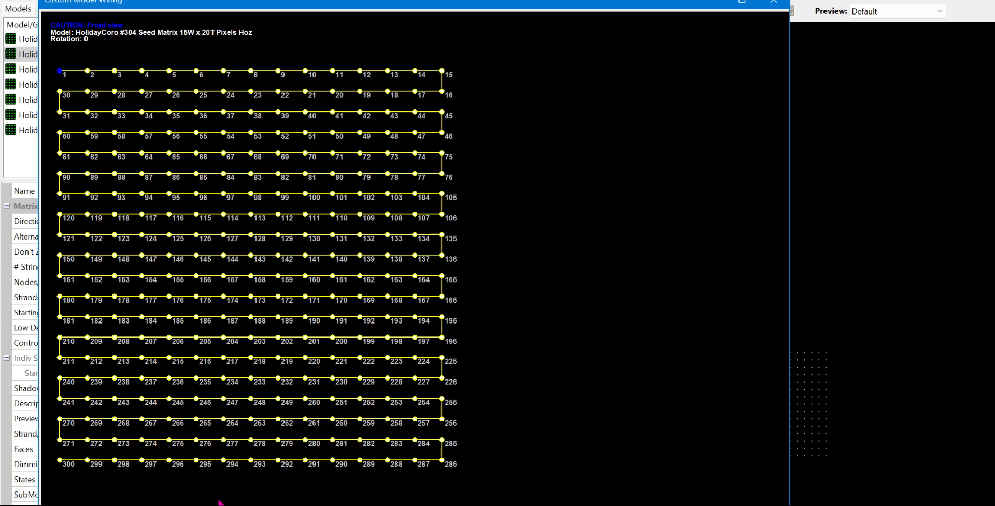
{"action": "mouse_move", "coordinate": [70, 479]}
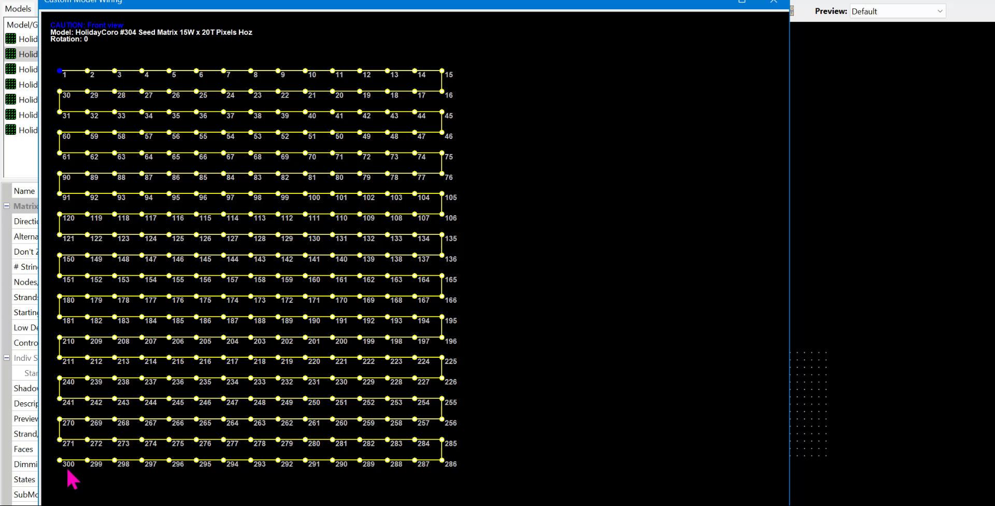
{"action": "mouse_move", "coordinate": [62, 307]}
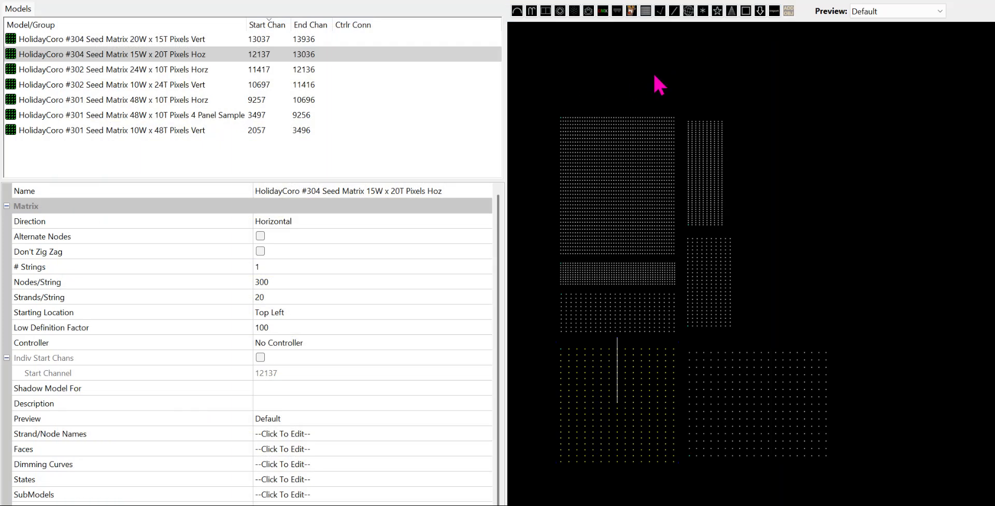
{"action": "mouse_move", "coordinate": [674, 75]}
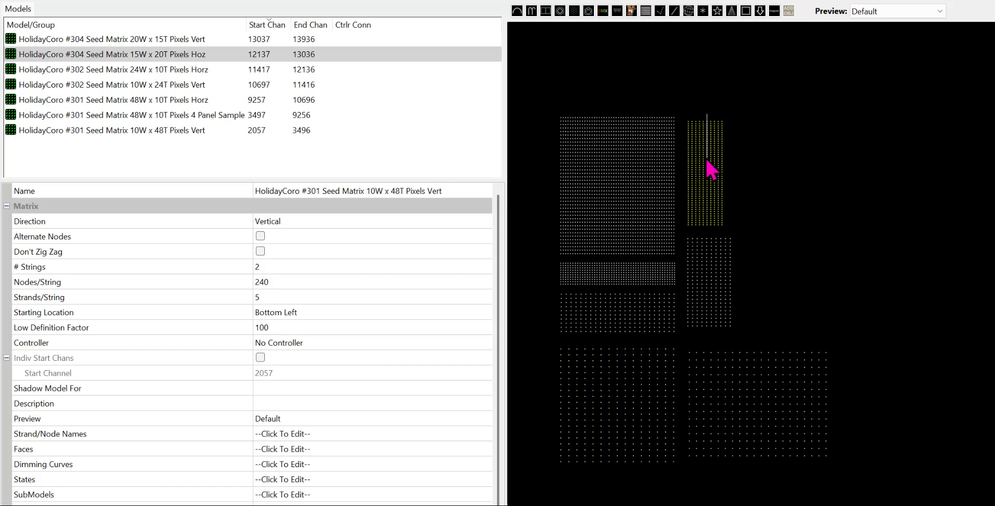
{"action": "left_click", "coordinate": [127, 130]}
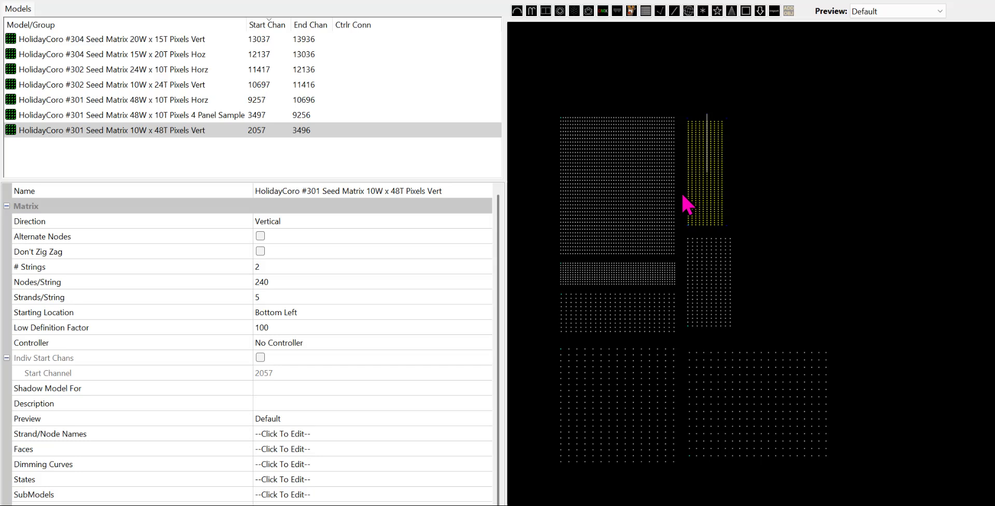
{"action": "mouse_move", "coordinate": [718, 191]}
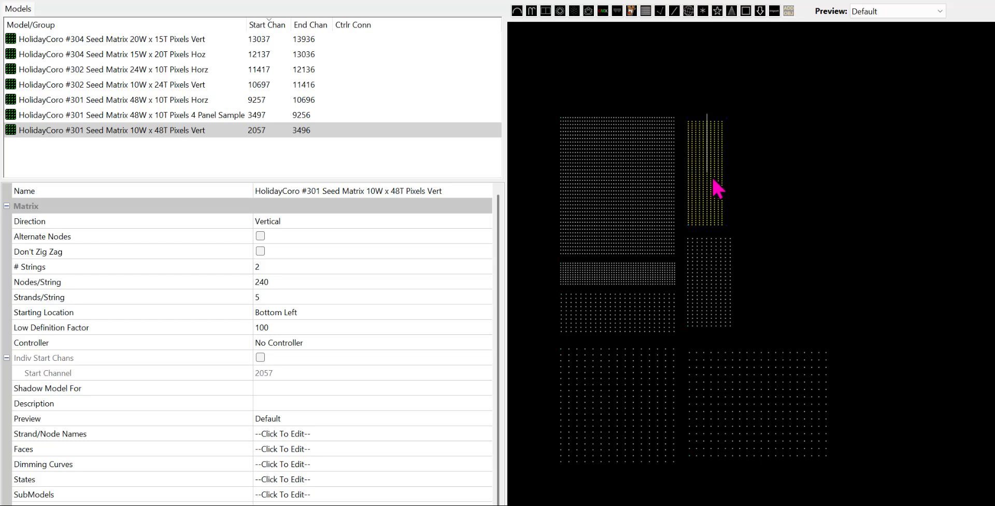
{"action": "mouse_move", "coordinate": [717, 159]}
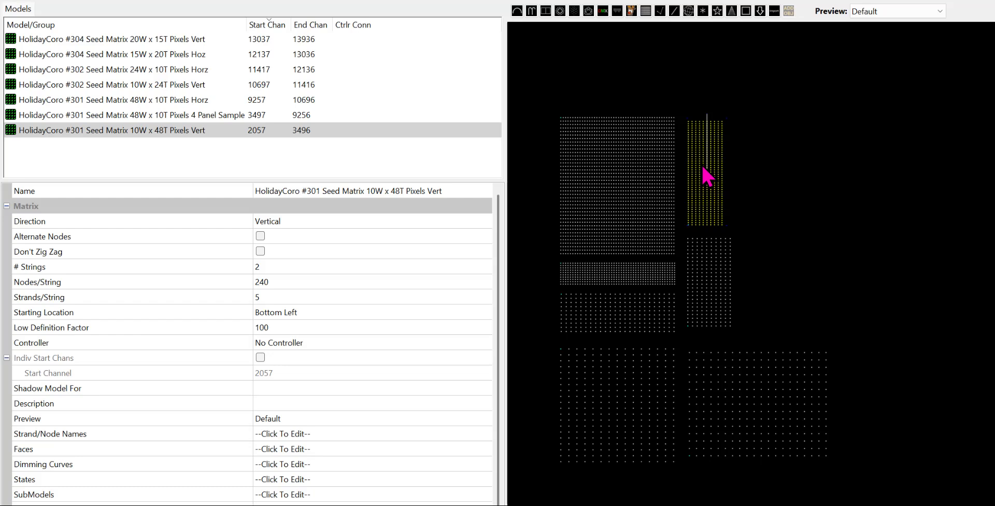
{"action": "mouse_move", "coordinate": [710, 186]}
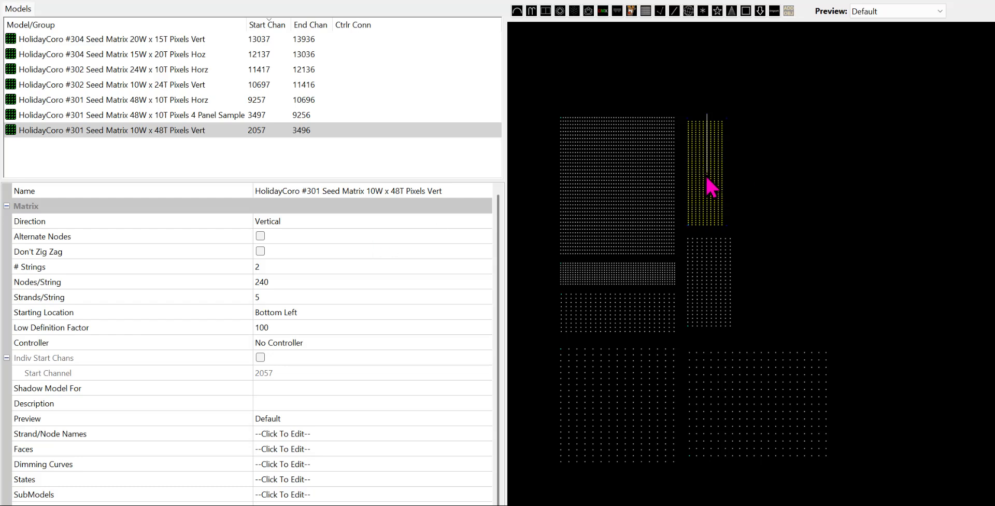
{"action": "mouse_move", "coordinate": [194, 144]}
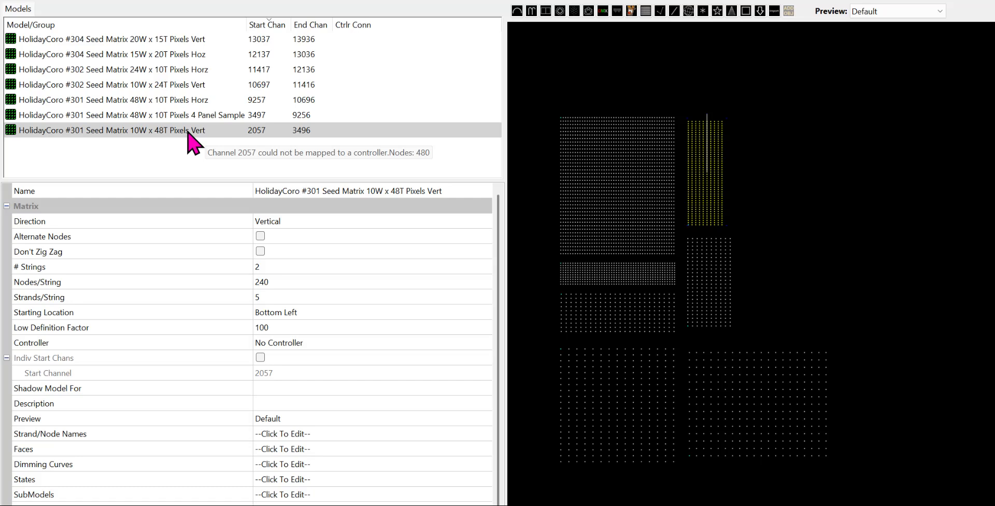
{"action": "mouse_move", "coordinate": [289, 233]}
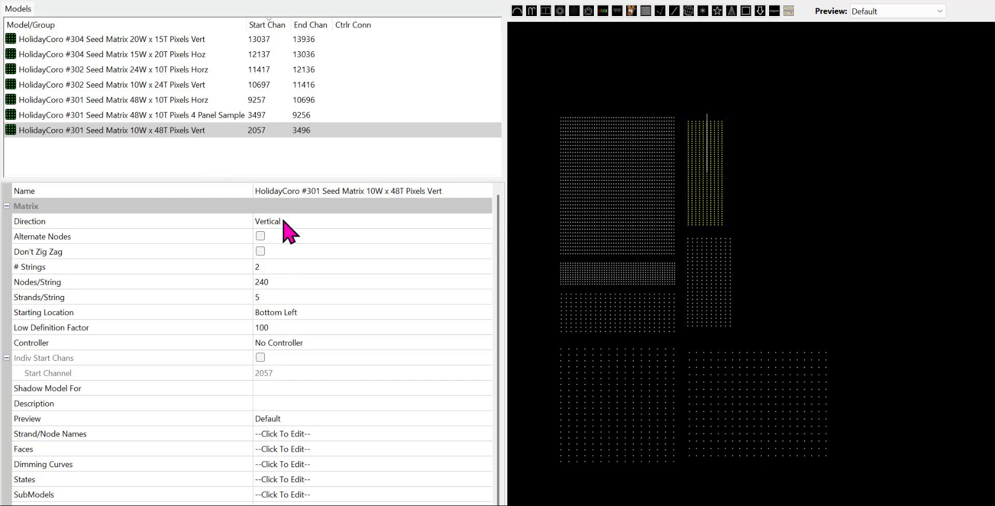
{"action": "mouse_move", "coordinate": [280, 320]}
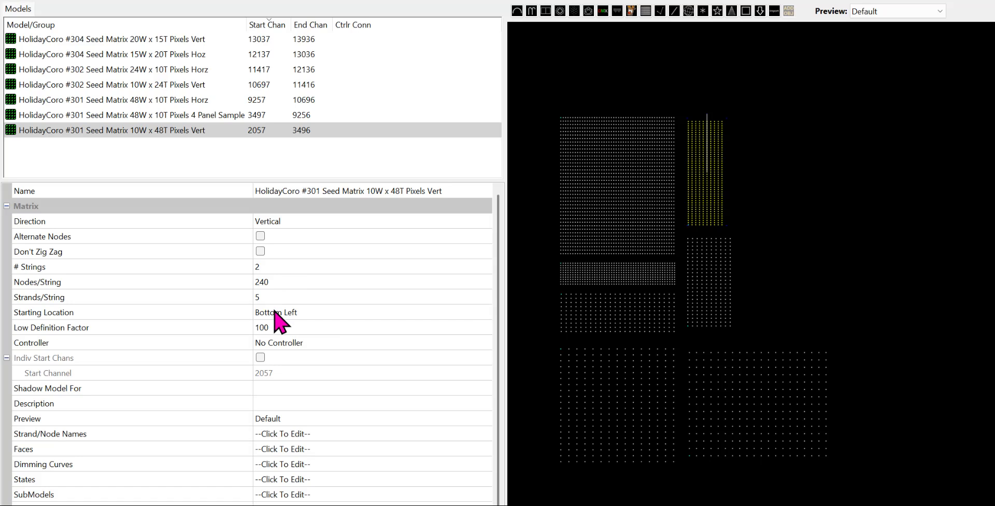
{"action": "left_click", "coordinate": [276, 311]}
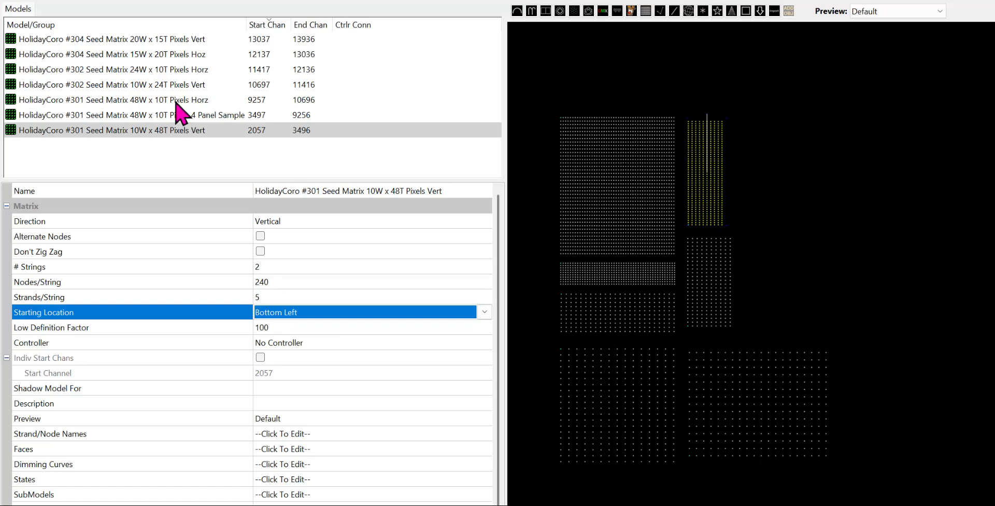
{"action": "left_click", "coordinate": [113, 100]}
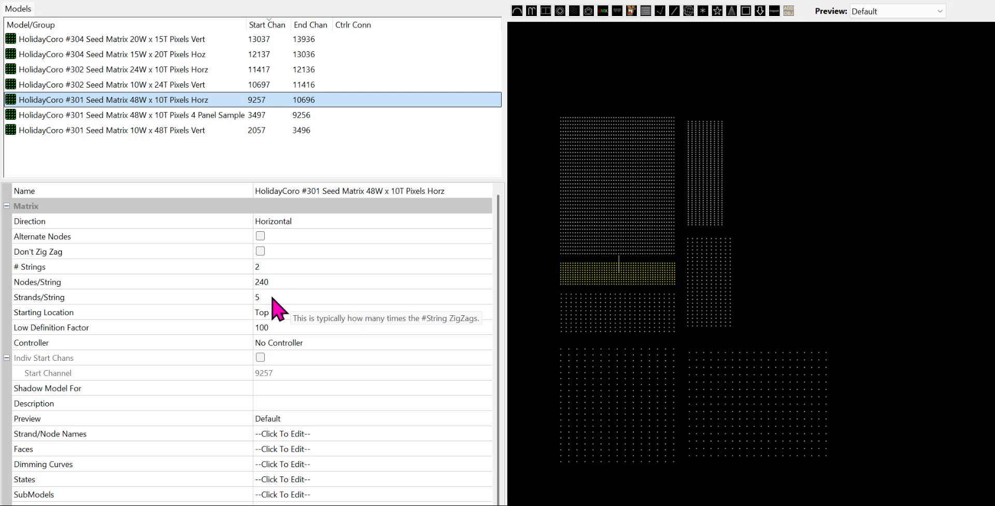
{"action": "mouse_move", "coordinate": [274, 311]}
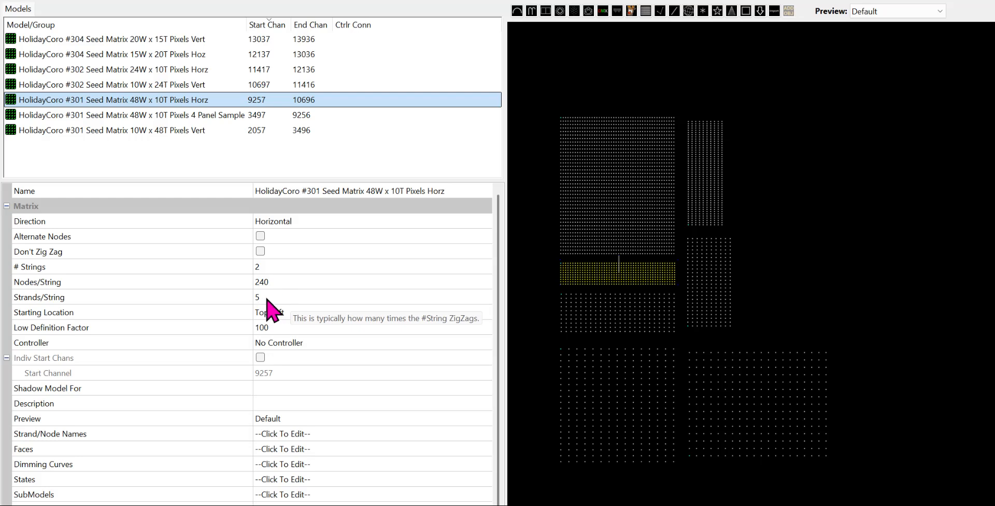
{"action": "mouse_move", "coordinate": [279, 358]}
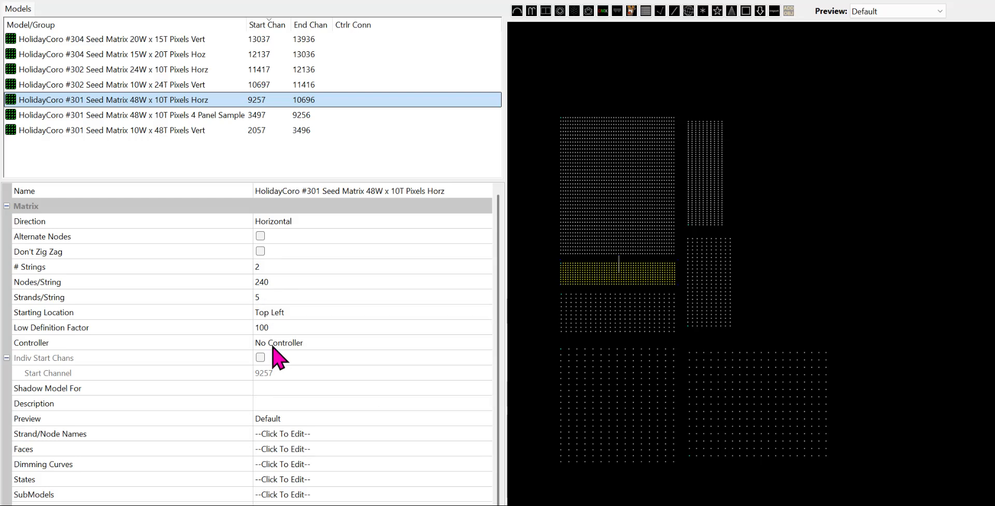
{"action": "mouse_move", "coordinate": [159, 140]}
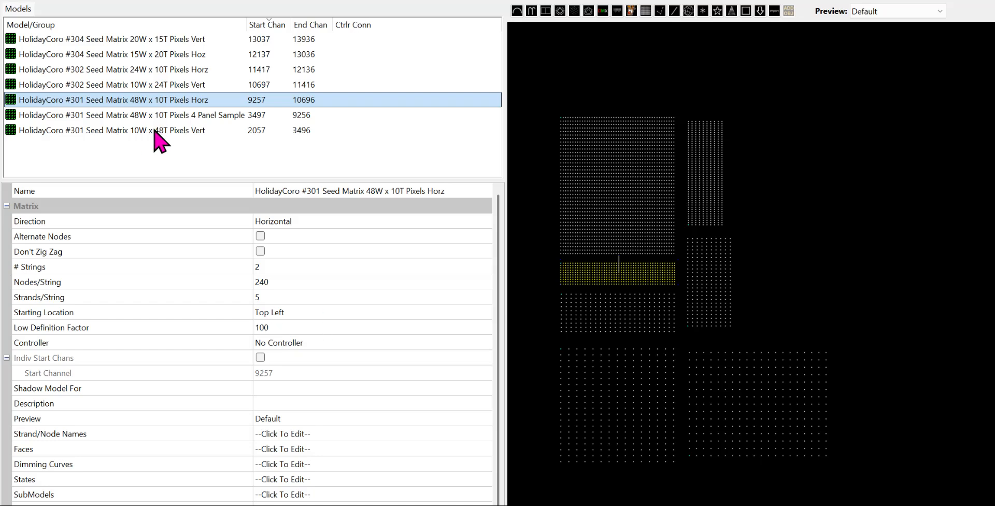
{"action": "left_click", "coordinate": [114, 130]}
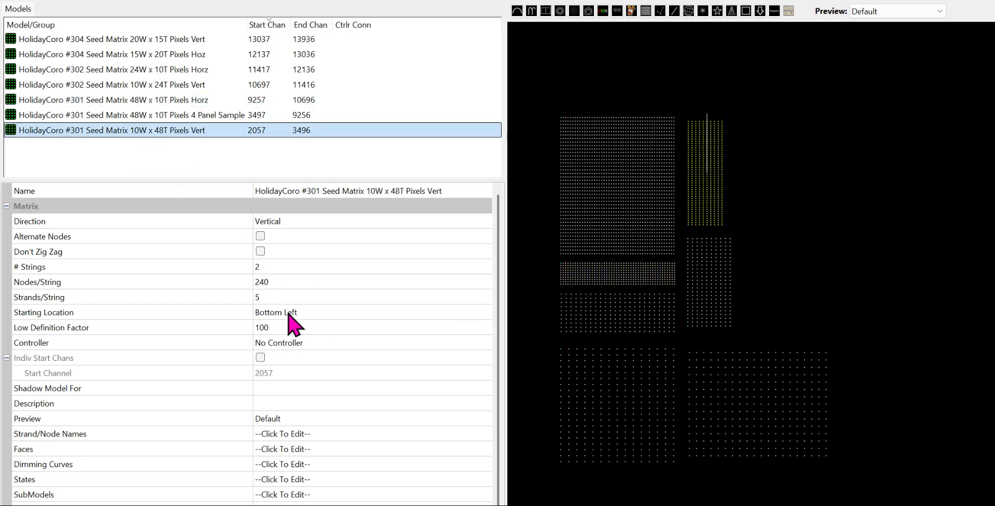
{"action": "mouse_move", "coordinate": [284, 281]}
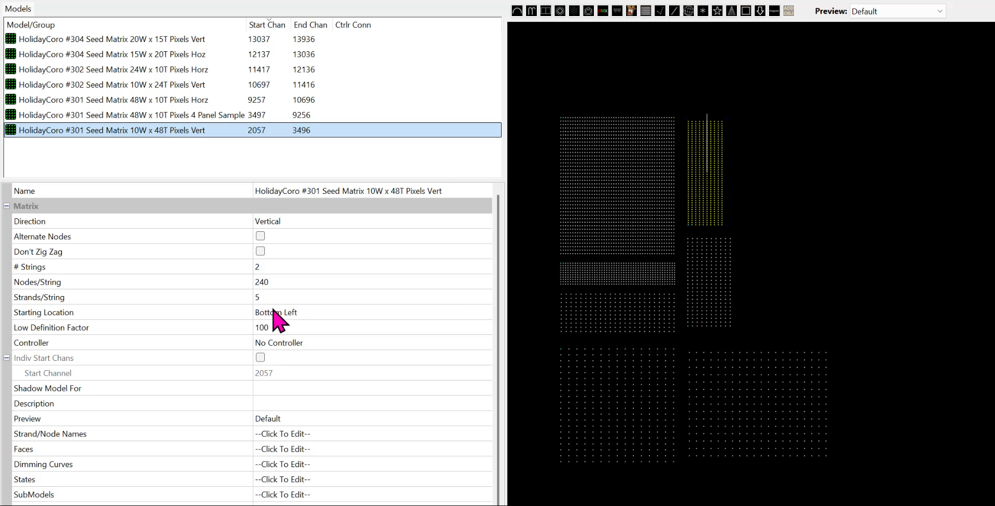
{"action": "mouse_move", "coordinate": [280, 314]}
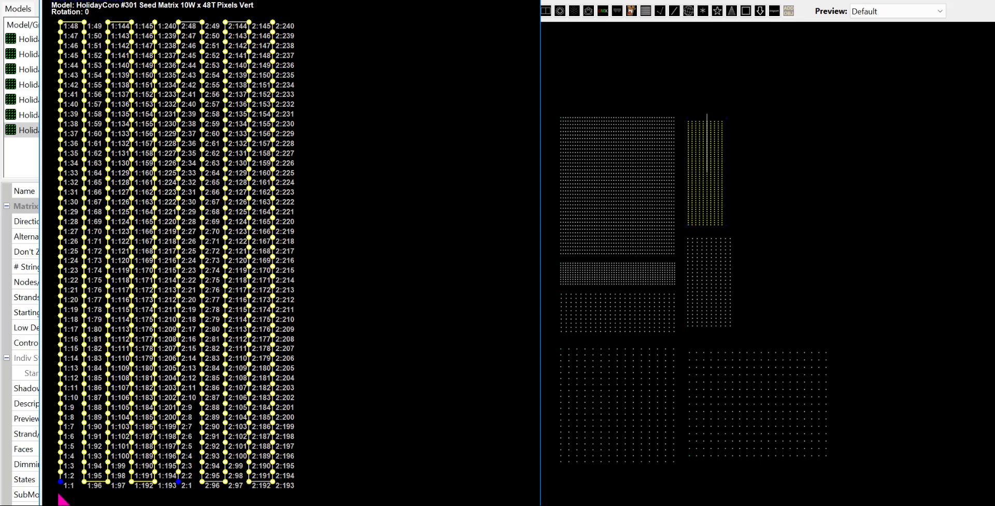
{"action": "mouse_move", "coordinate": [130, 330]}
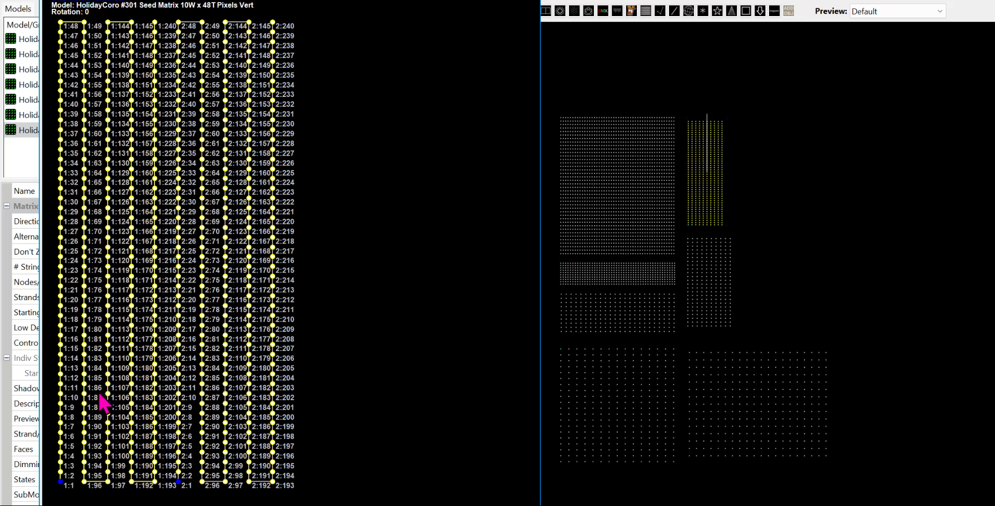
{"action": "mouse_move", "coordinate": [67, 339]}
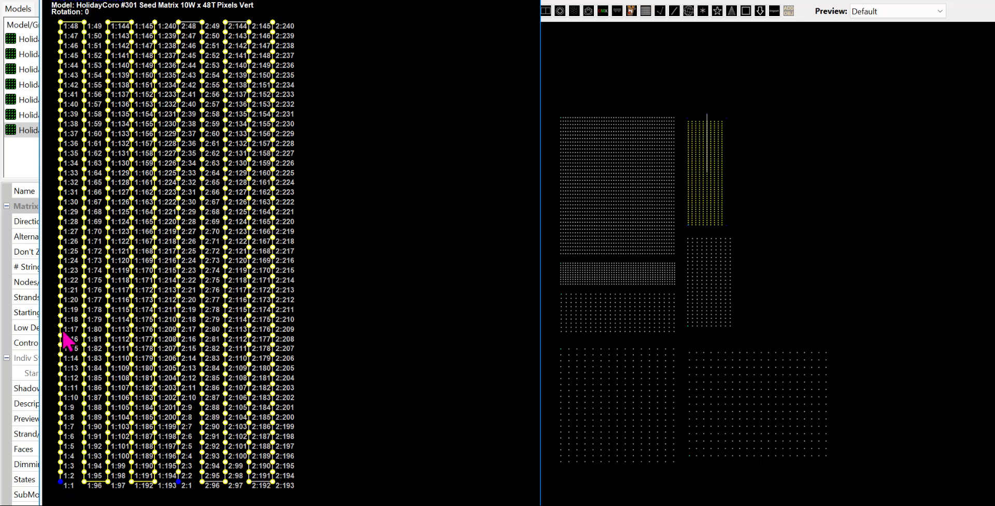
{"action": "mouse_move", "coordinate": [161, 501]}
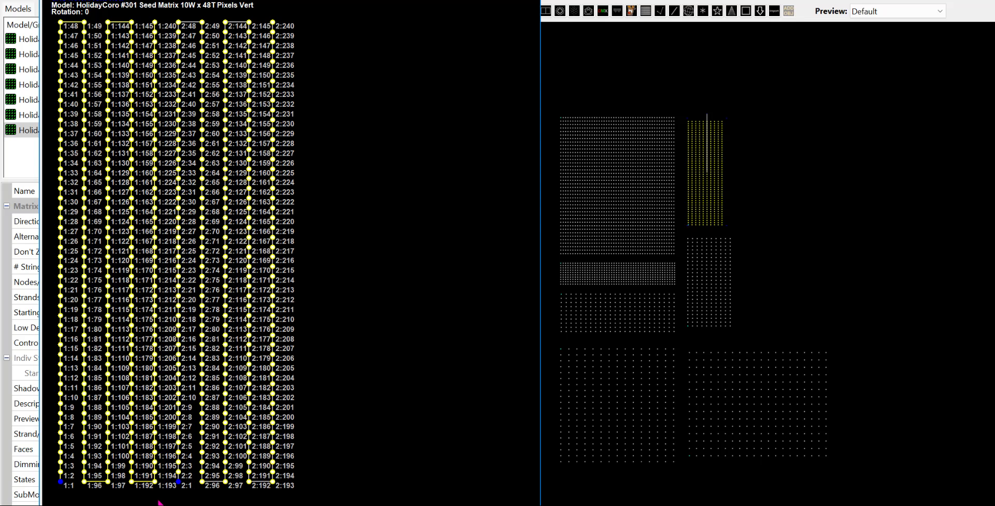
{"action": "mouse_move", "coordinate": [187, 492]}
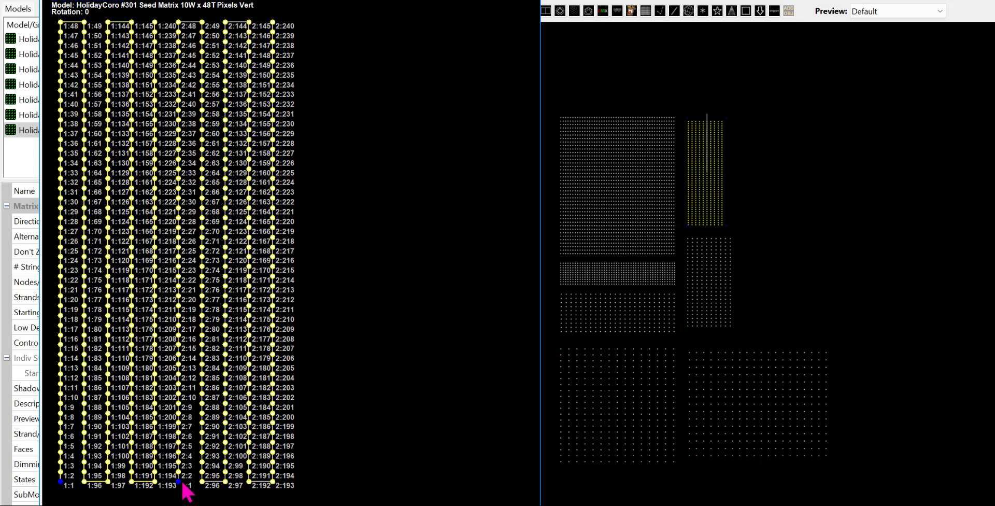
{"action": "mouse_move", "coordinate": [273, 38]}
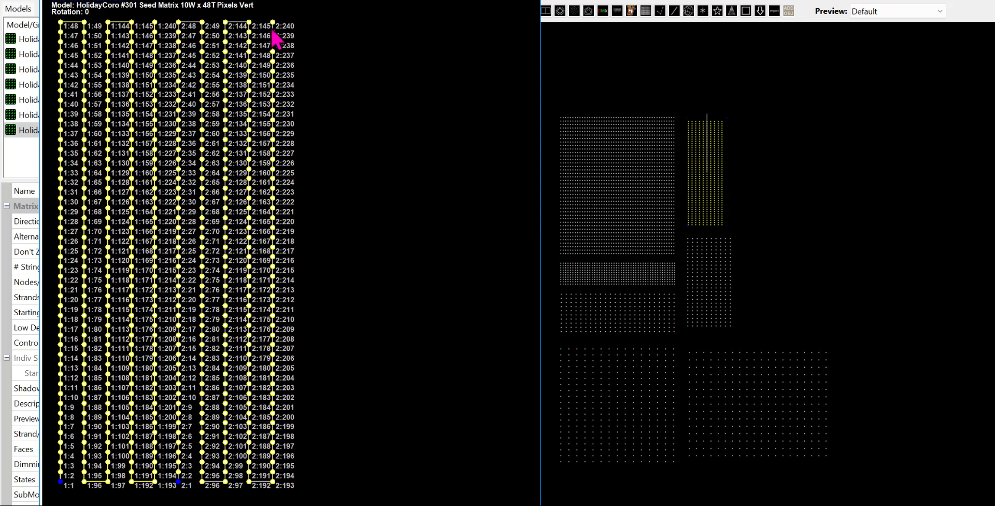
{"action": "mouse_move", "coordinate": [134, 371]}
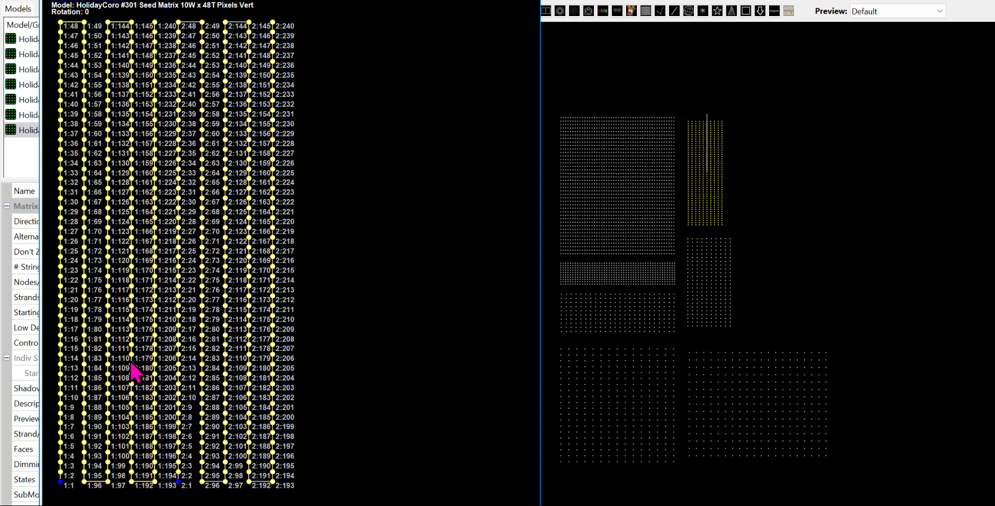
{"action": "mouse_move", "coordinate": [162, 22]}
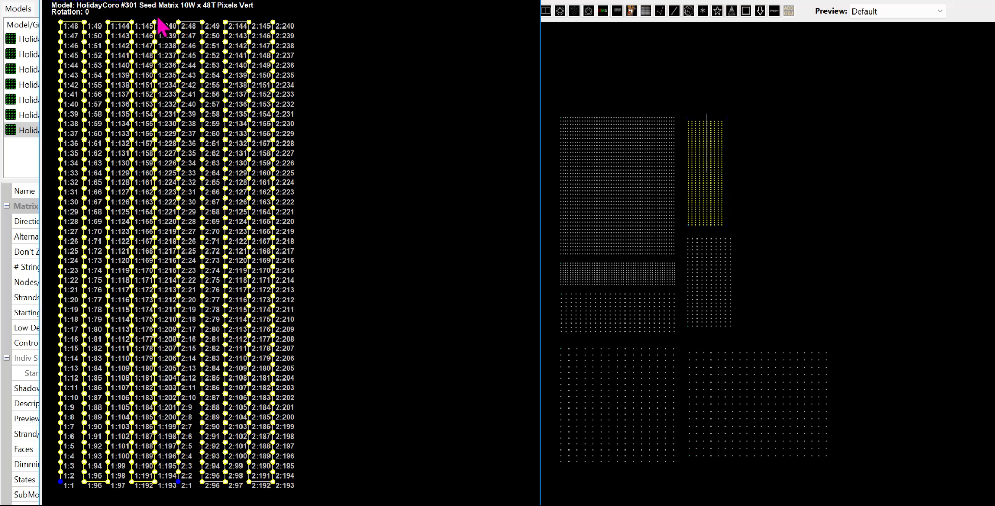
{"action": "mouse_move", "coordinate": [174, 6]}
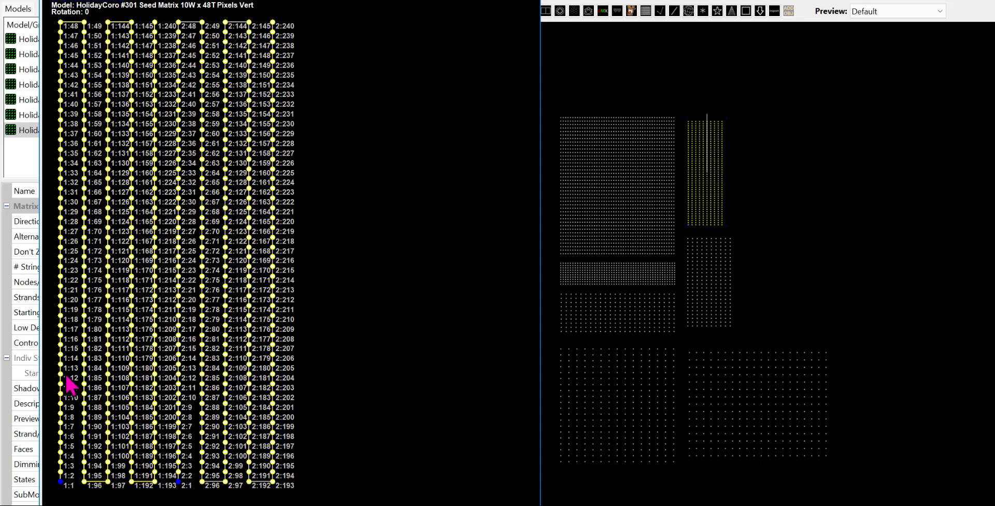
{"action": "mouse_move", "coordinate": [60, 19]}
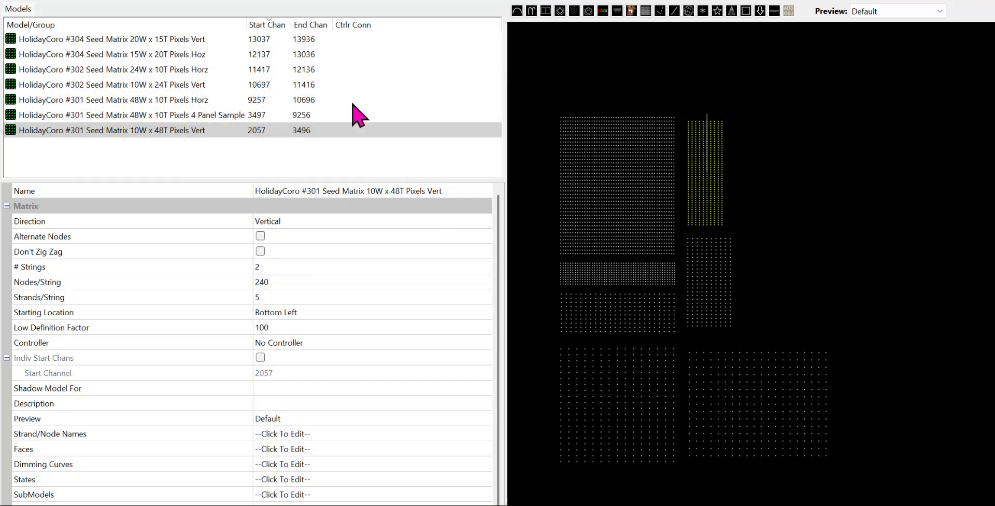
{"action": "mouse_move", "coordinate": [698, 190]}
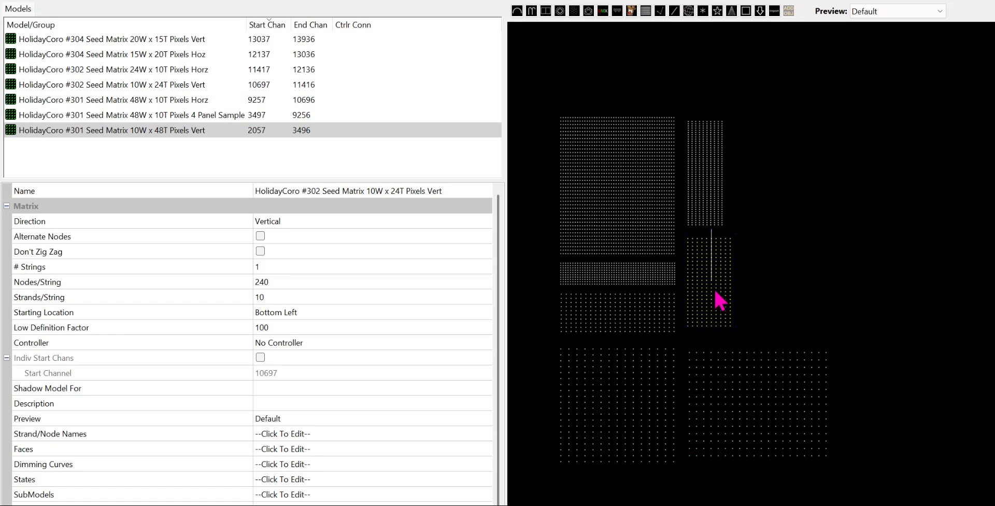
Select the #304 Seed Matrix 20W x 15T Pixels Vert model
{"action": "left_click", "coordinate": [114, 39]}
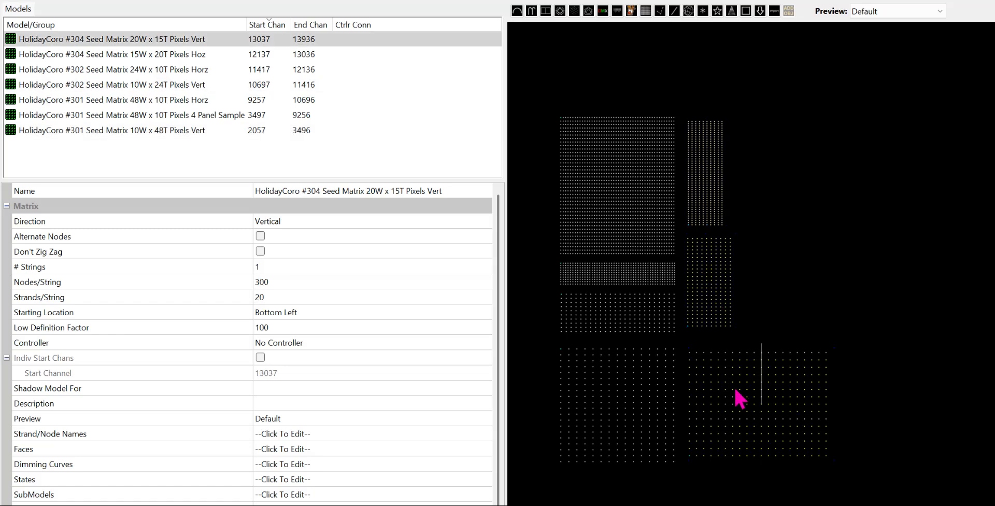
{"action": "mouse_move", "coordinate": [378, 244]}
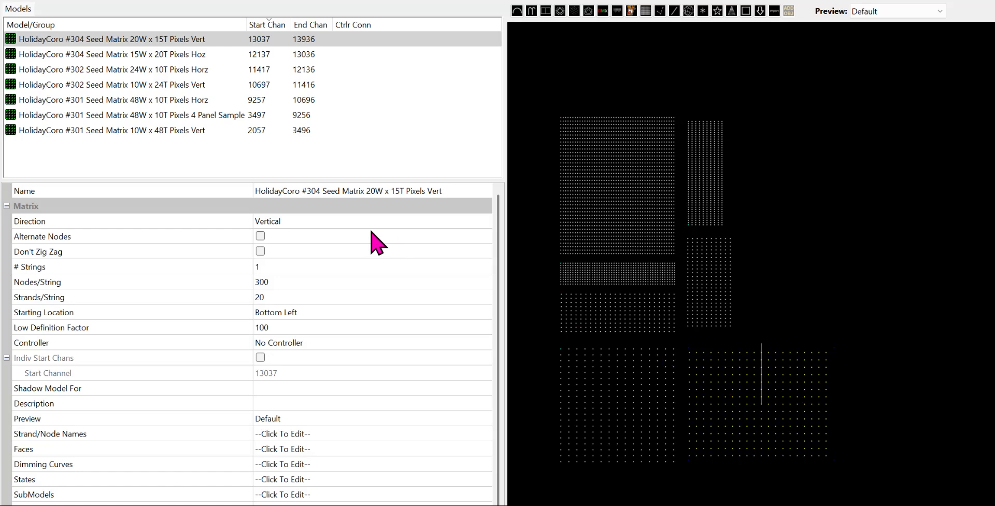